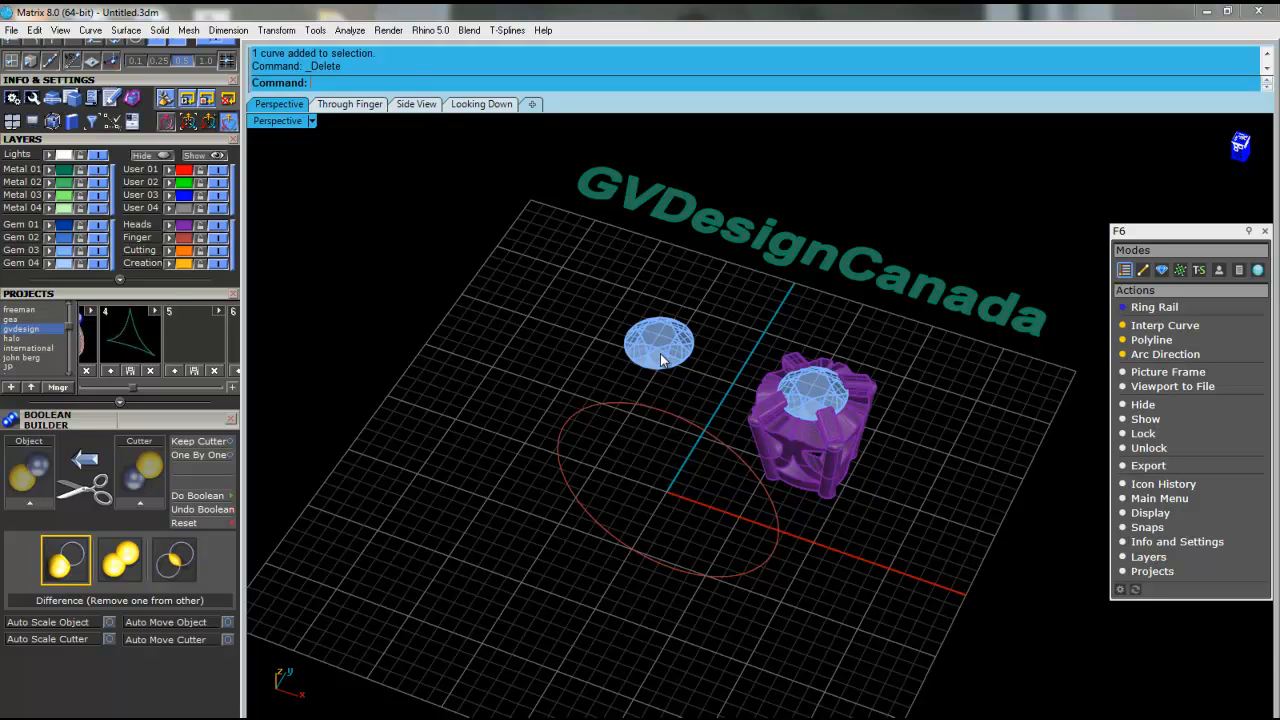
# Select the round gem and show the Gems mode of the Actions panel with Gem Loader
pyautogui.click(660, 344)
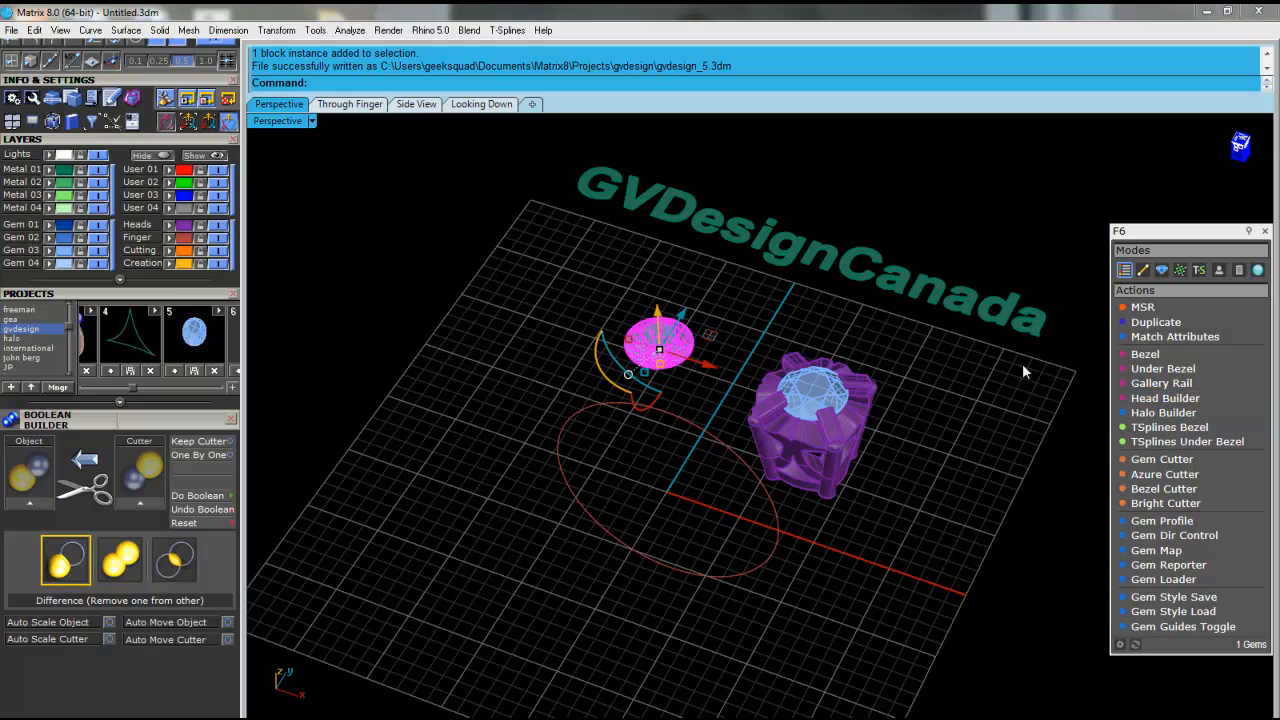
pyautogui.click(1160, 270)
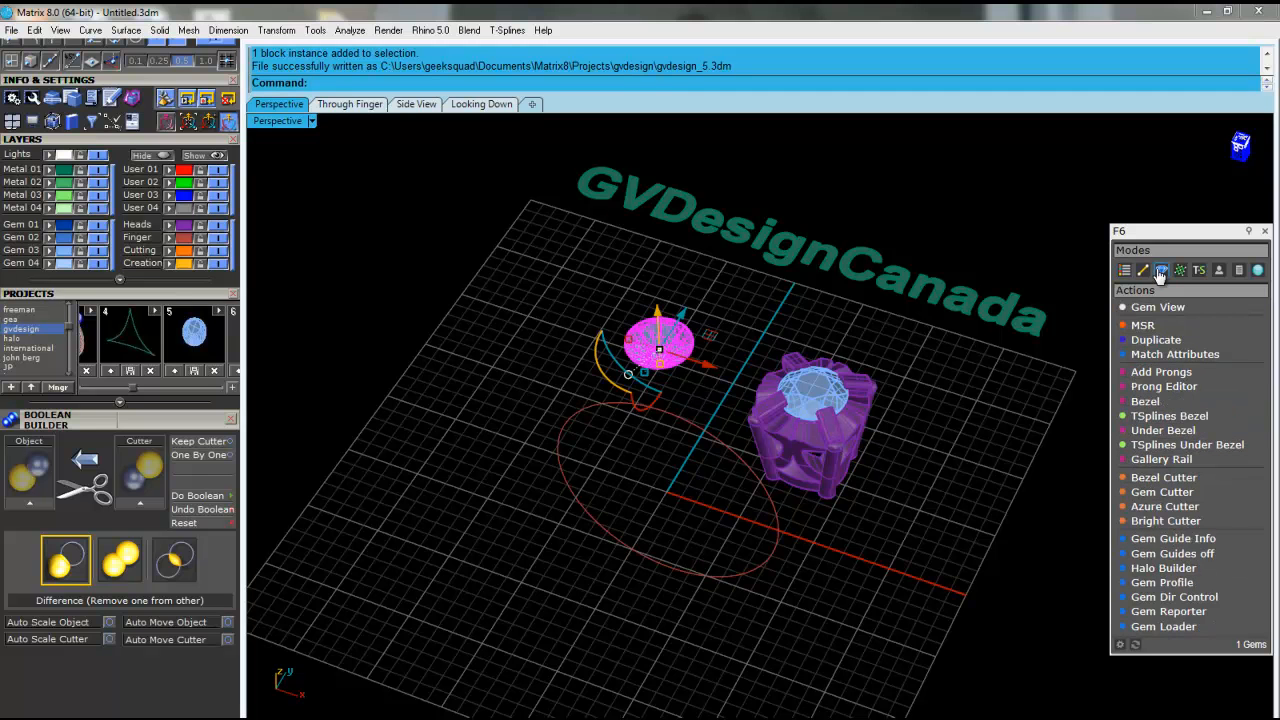
pyautogui.click(1164, 628)
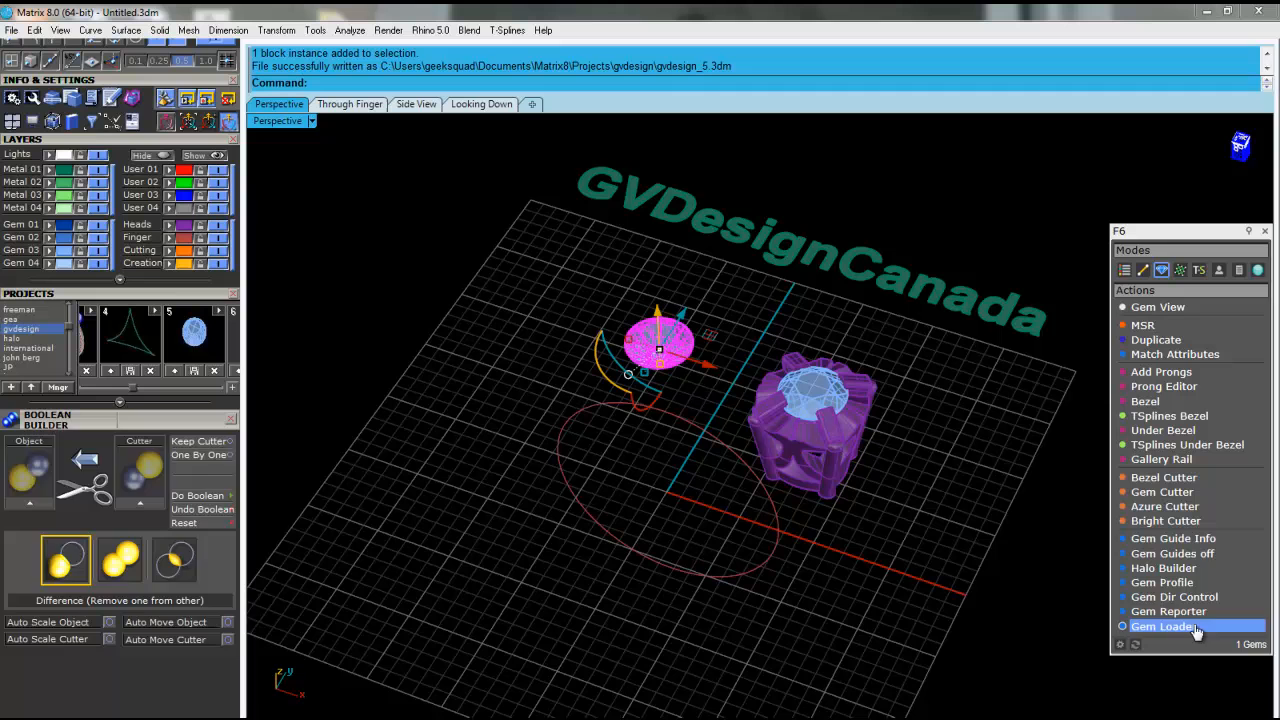
# Load a Cushion shape at 7.50 mm in place of the round gem and confirm it
pyautogui.click(1164, 626)
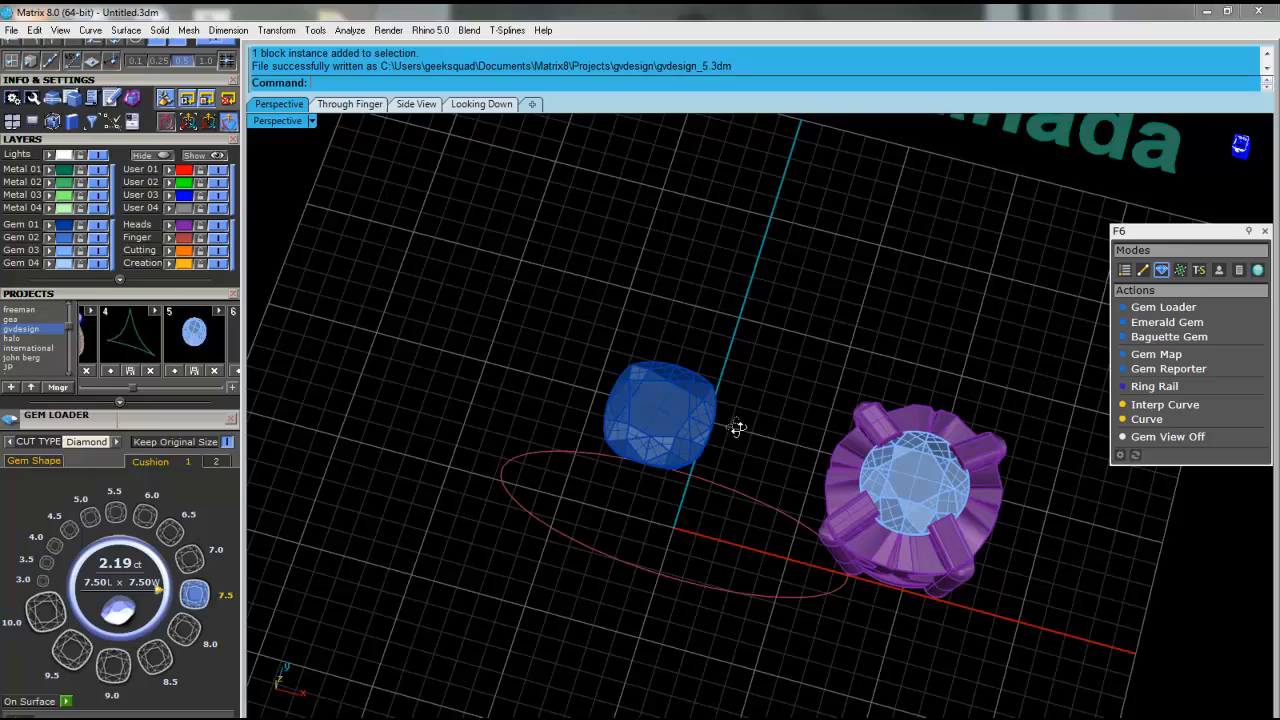
pyautogui.moveTo(736, 428); pyautogui.dragTo(800, 490)
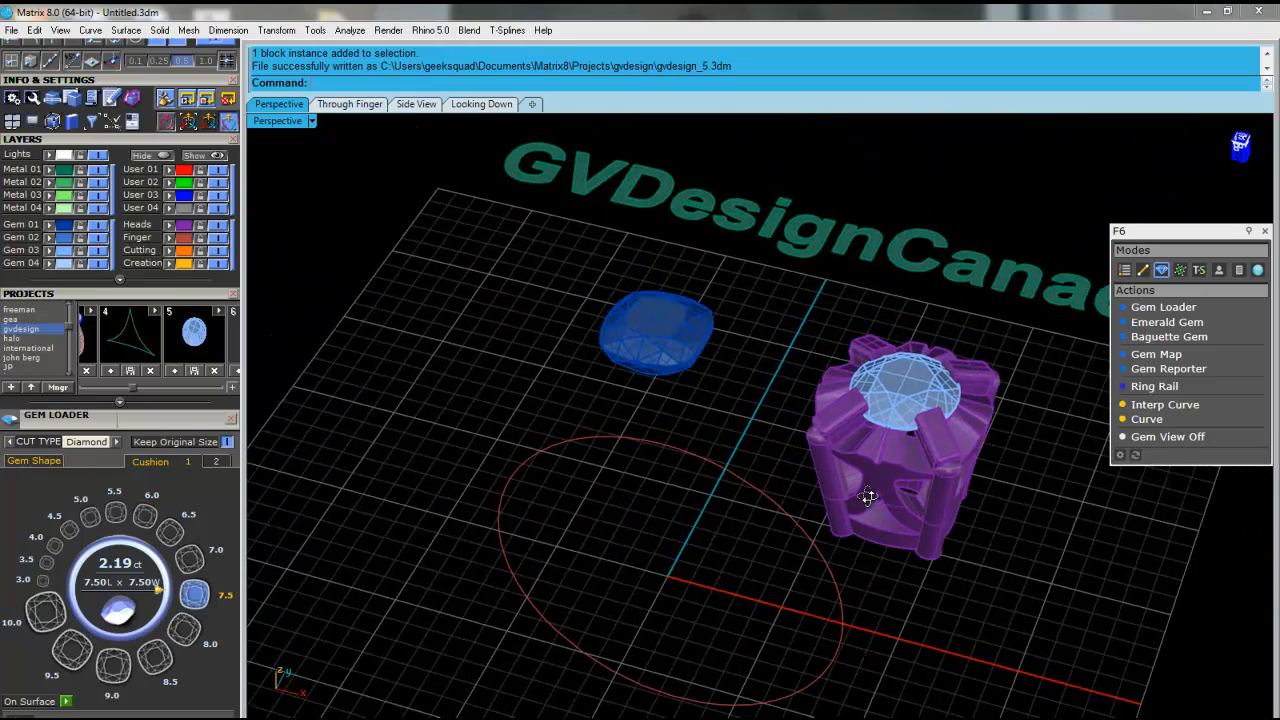
pyautogui.click(656, 336)
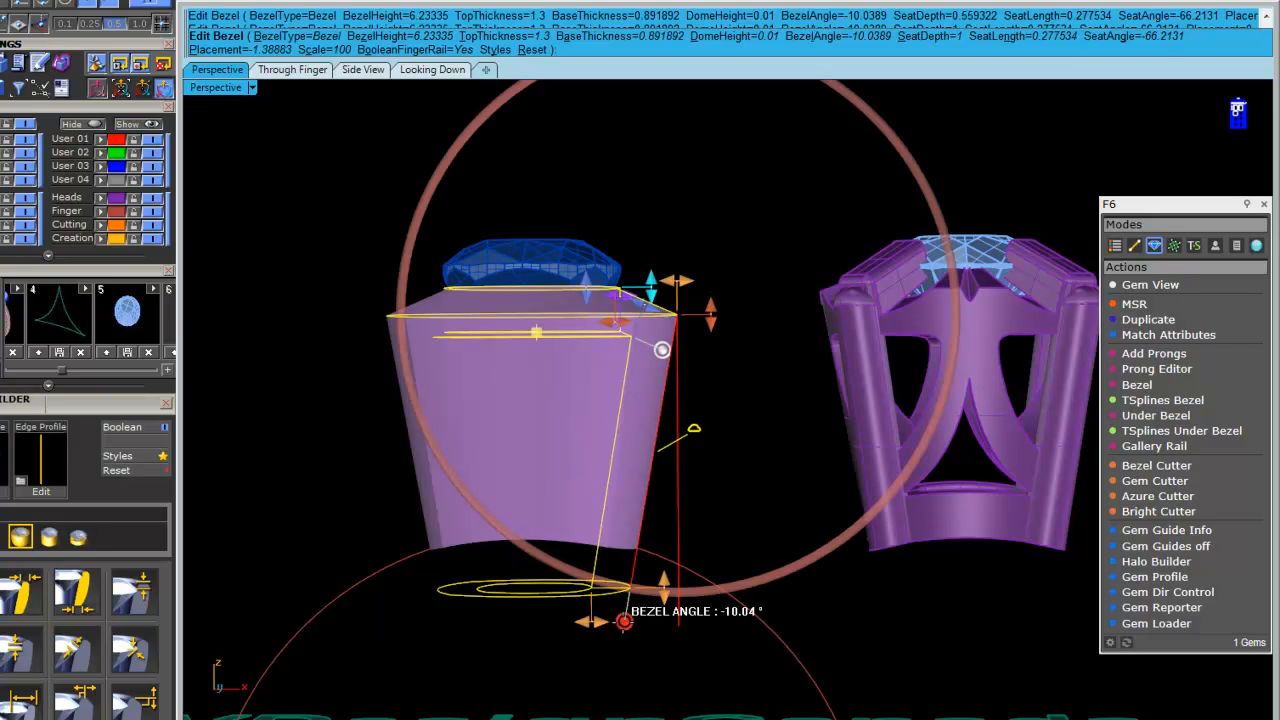
# Steepen the bezel walls under the cushion gem to a Bezel Angle of about -16°
pyautogui.moveTo(624, 620); pyautogui.dragTo(616, 624)
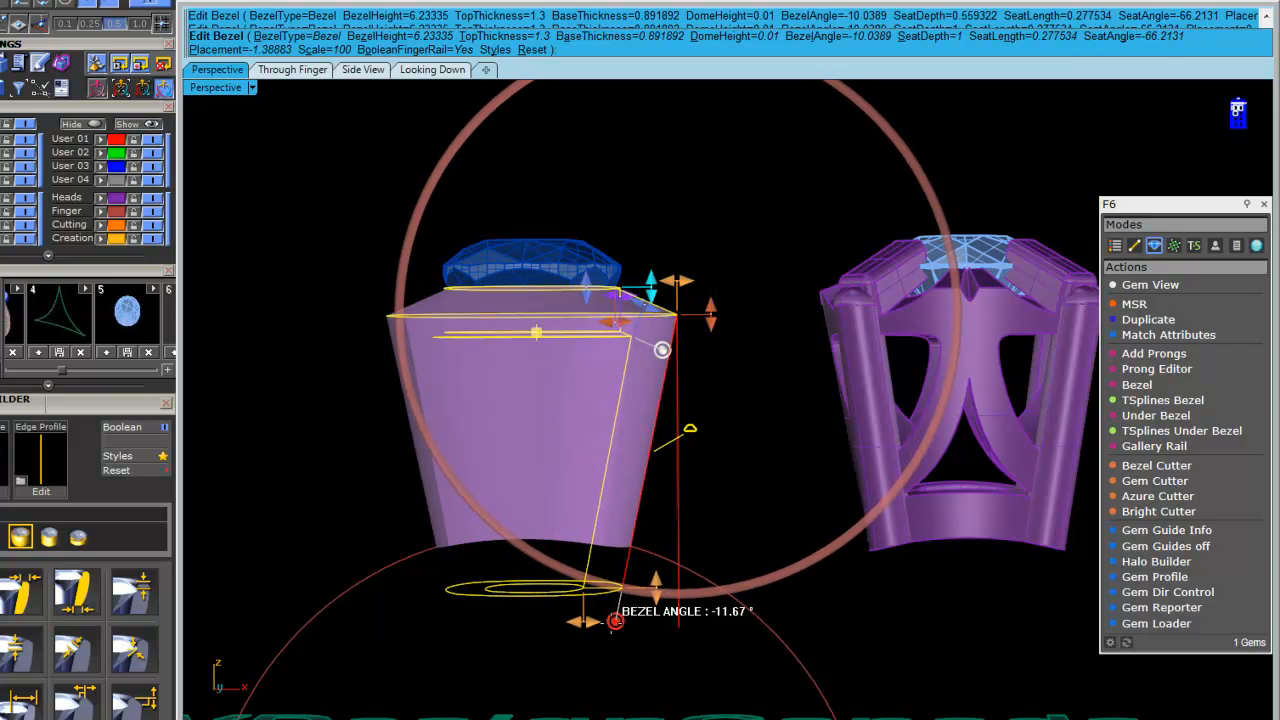
pyautogui.moveTo(616, 622); pyautogui.dragTo(600, 622)
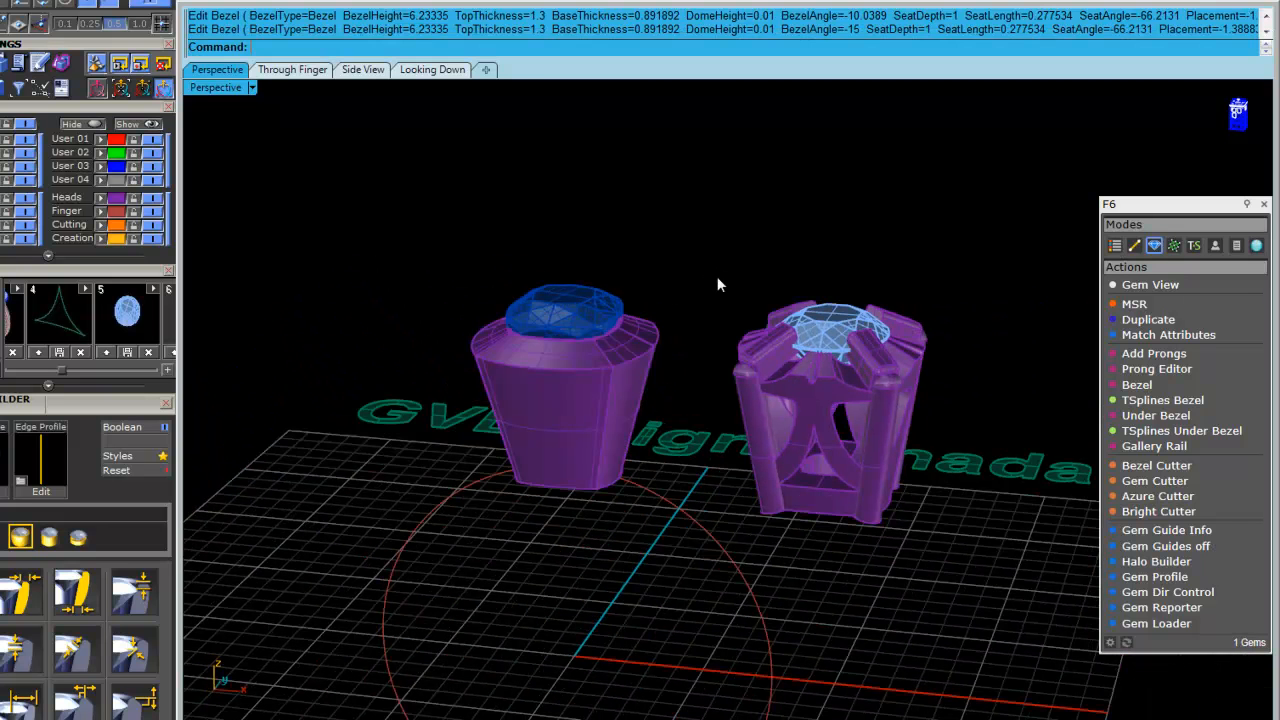
pyautogui.moveTo(716, 284); pyautogui.dragTo(620, 440)
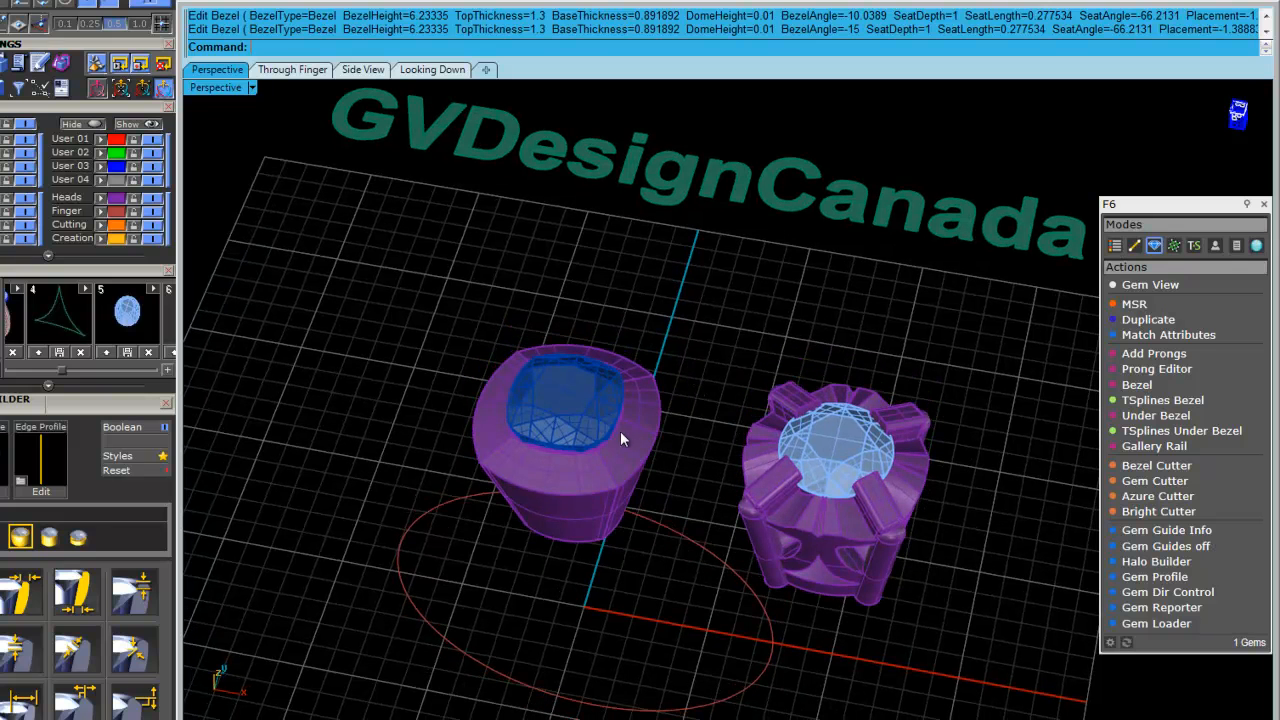
# Run Bezel Cutter on the cushion gem with 4 prongs at Odd position and fit the cutter
pyautogui.click(576, 410)
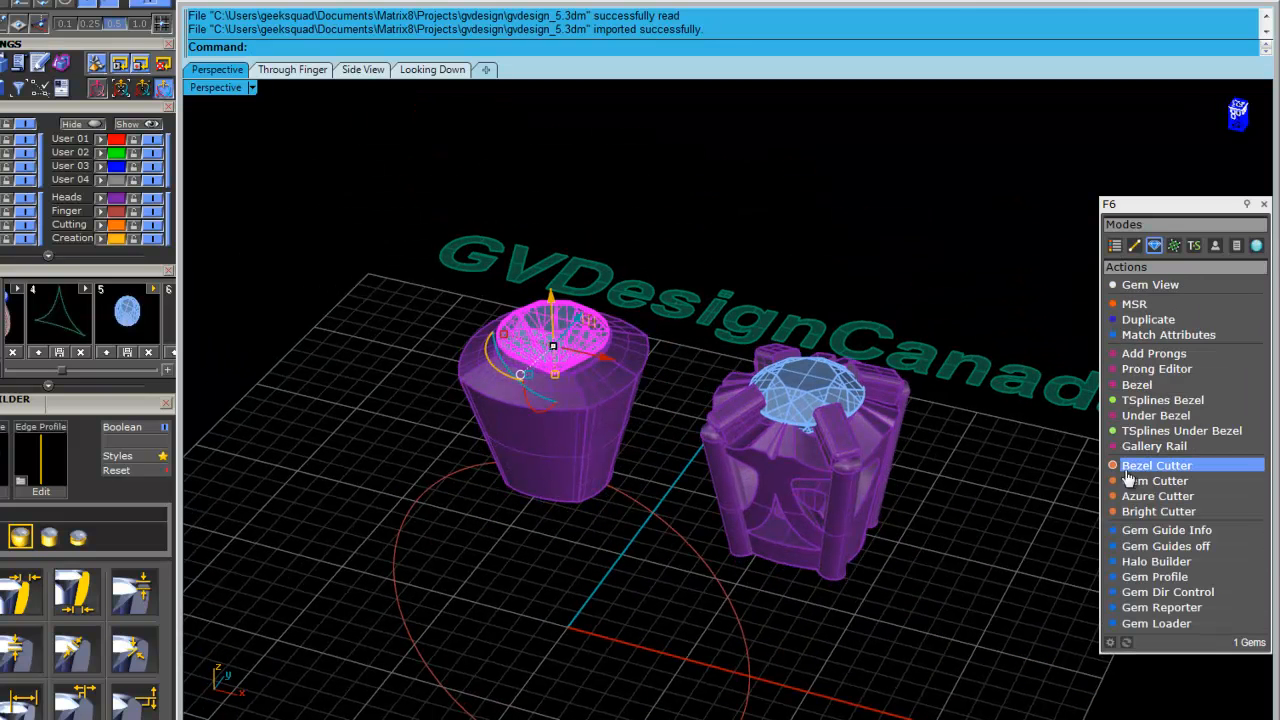
pyautogui.click(1154, 352)
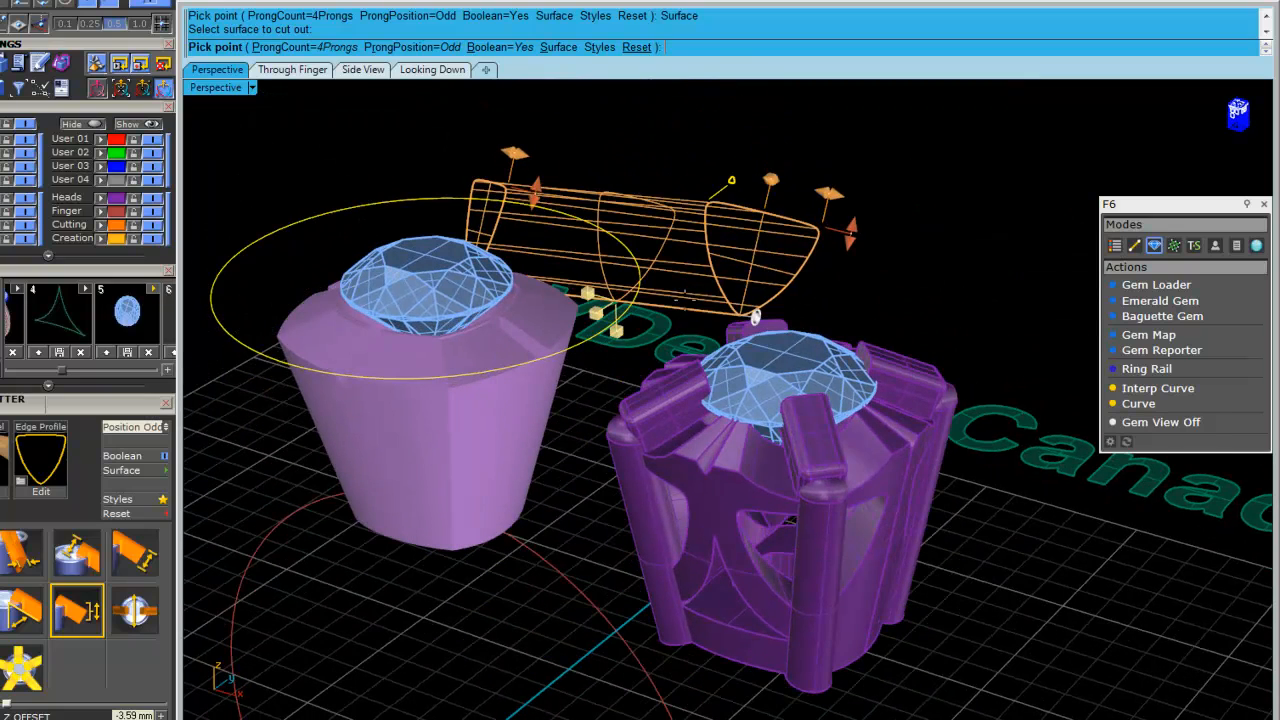
pyautogui.moveTo(756, 320); pyautogui.dragTo(756, 340)
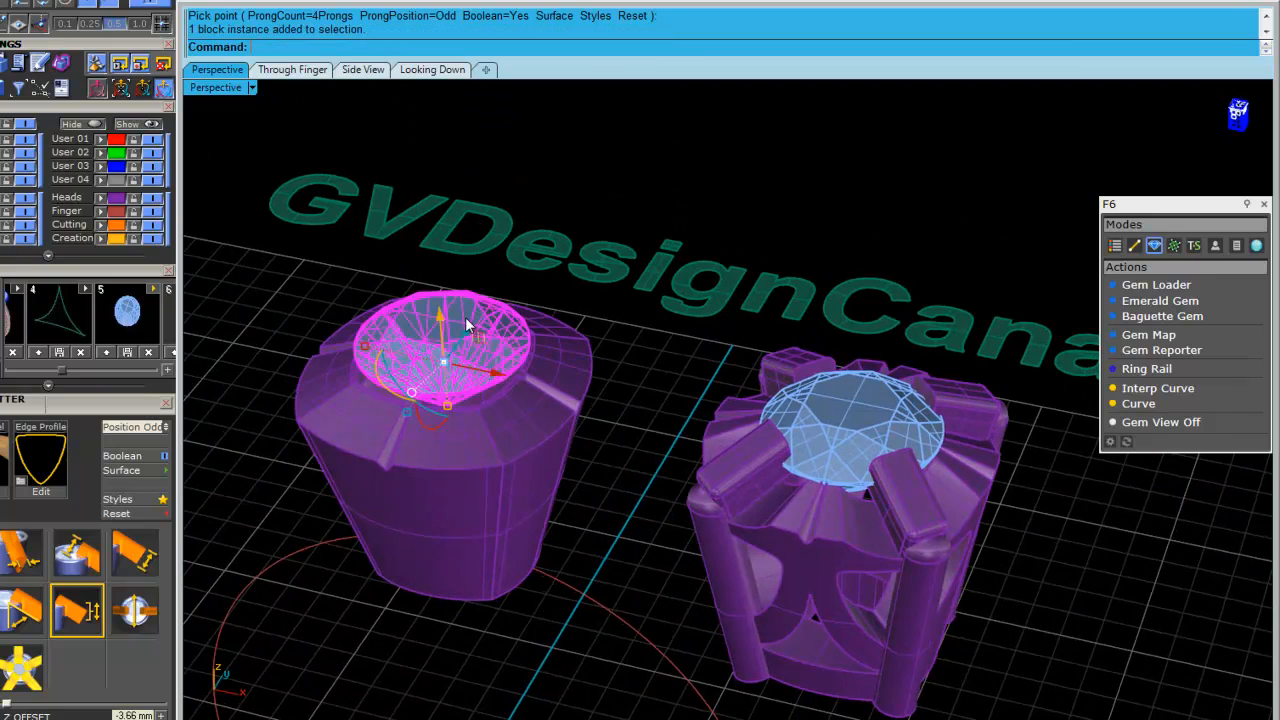
# Rerun Bezel Cutter with ProngPosition Even and Boolean Yes to carve the corner prongs
pyautogui.click(1154, 244)
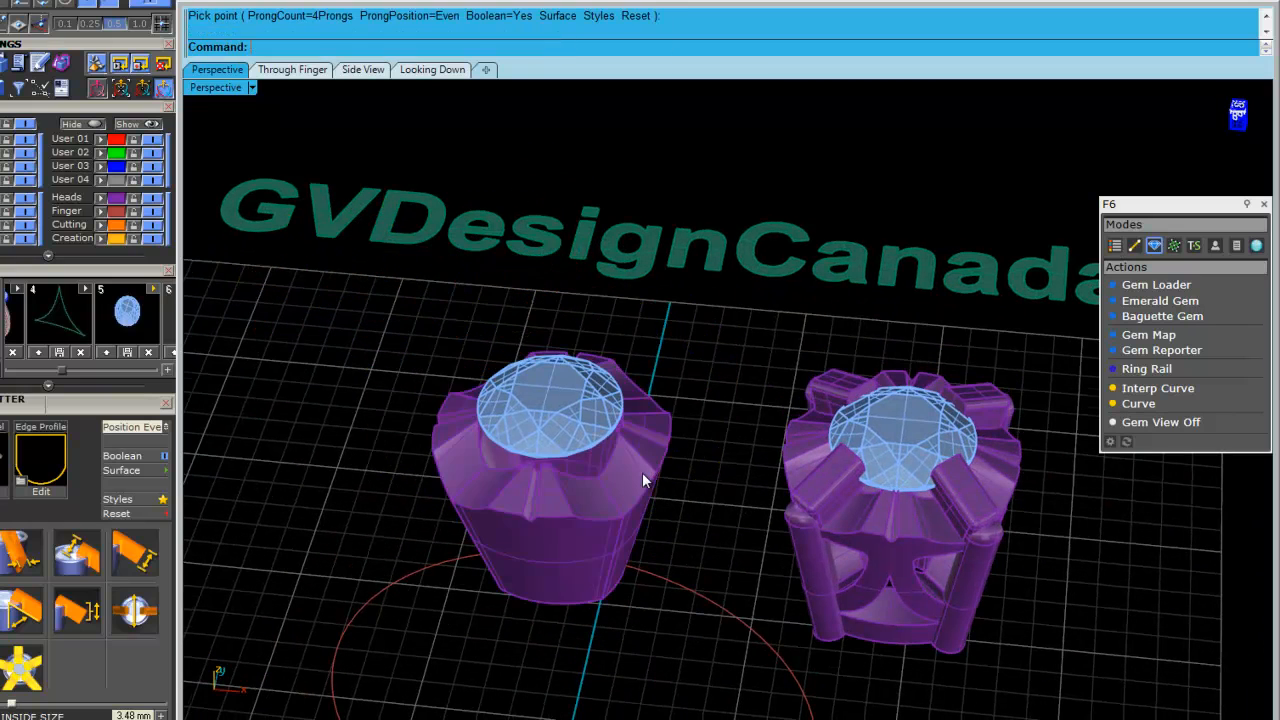
# Cut long diagonal openings through the head walls with Bezel Cutter's Surface option
pyautogui.click(550, 410)
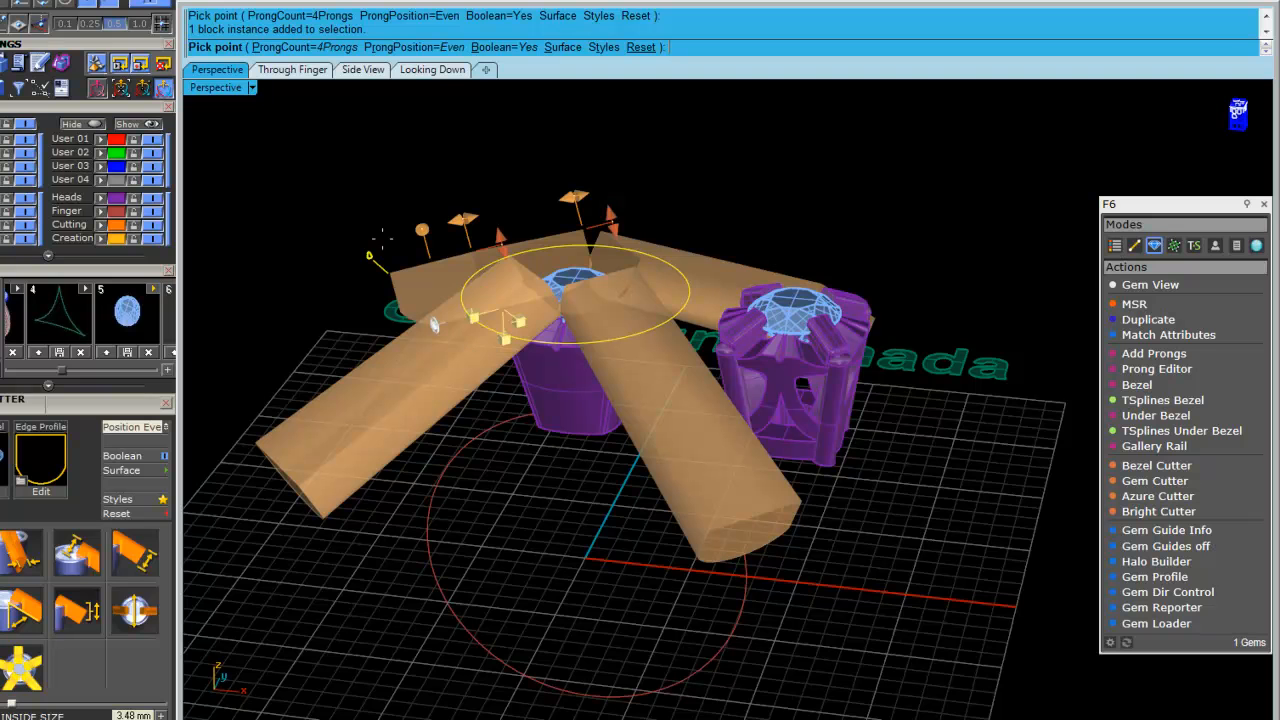
pyautogui.click(1156, 464)
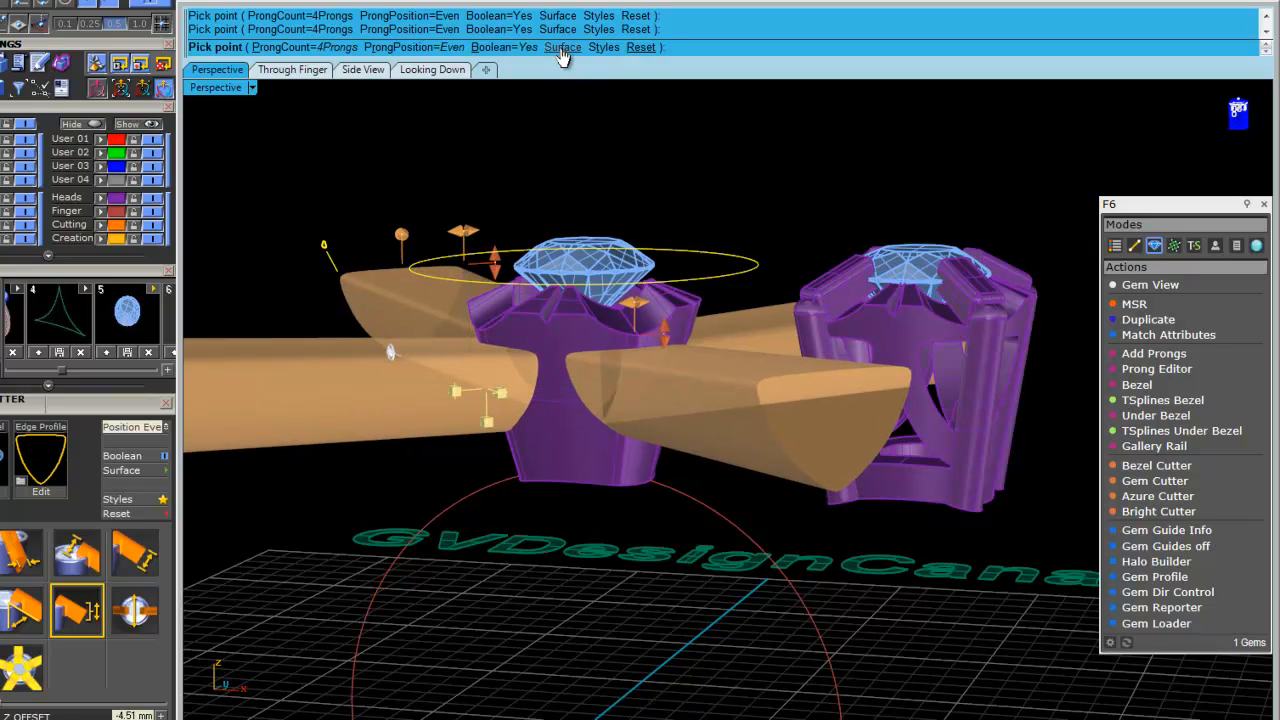
pyautogui.click(562, 48)
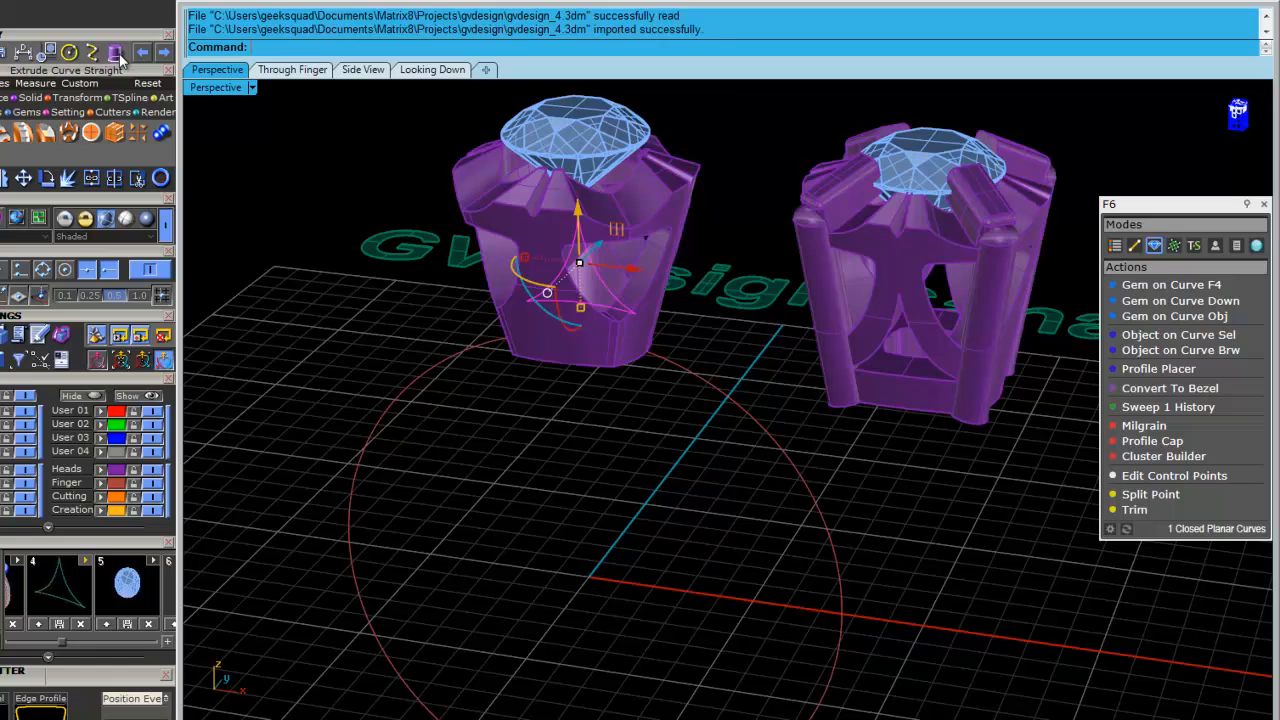
# Extrude the imported side curve straight into a solid cutter on the head's wall
pyautogui.click(116, 52)
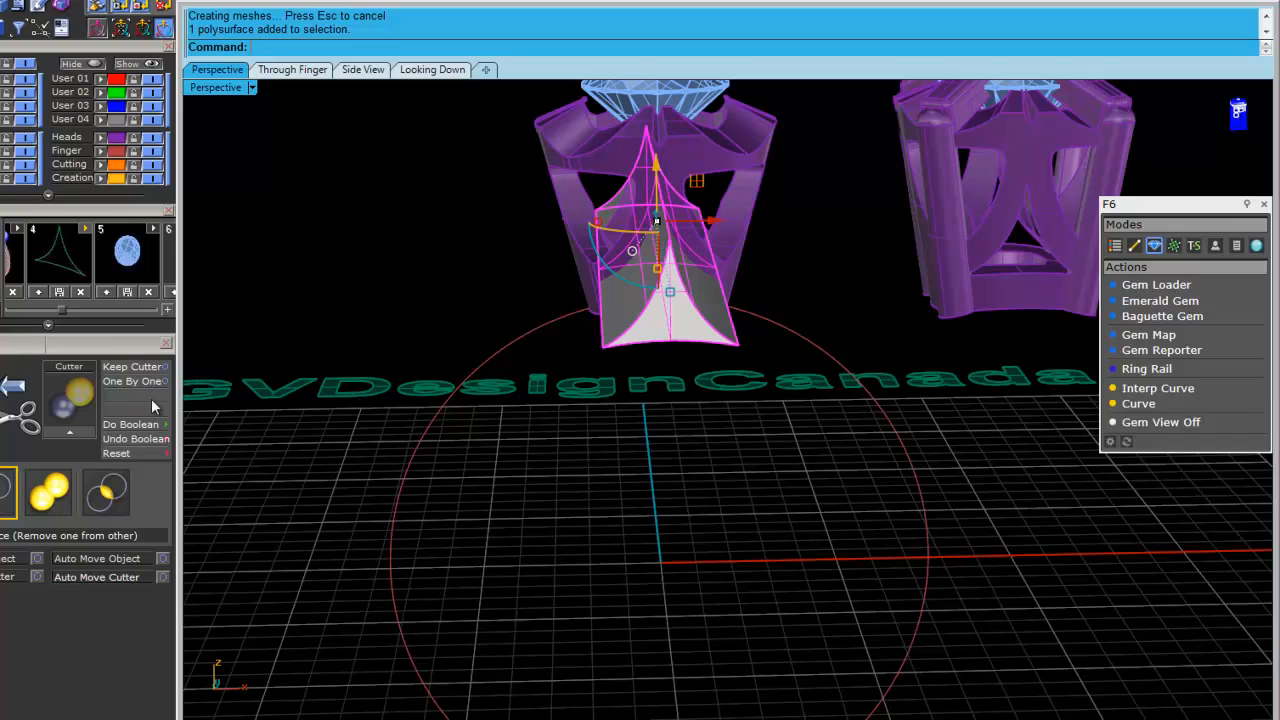
# Load the extruded shape as Cutter in Boolean Builder and subtract it from the head
pyautogui.click(130, 424)
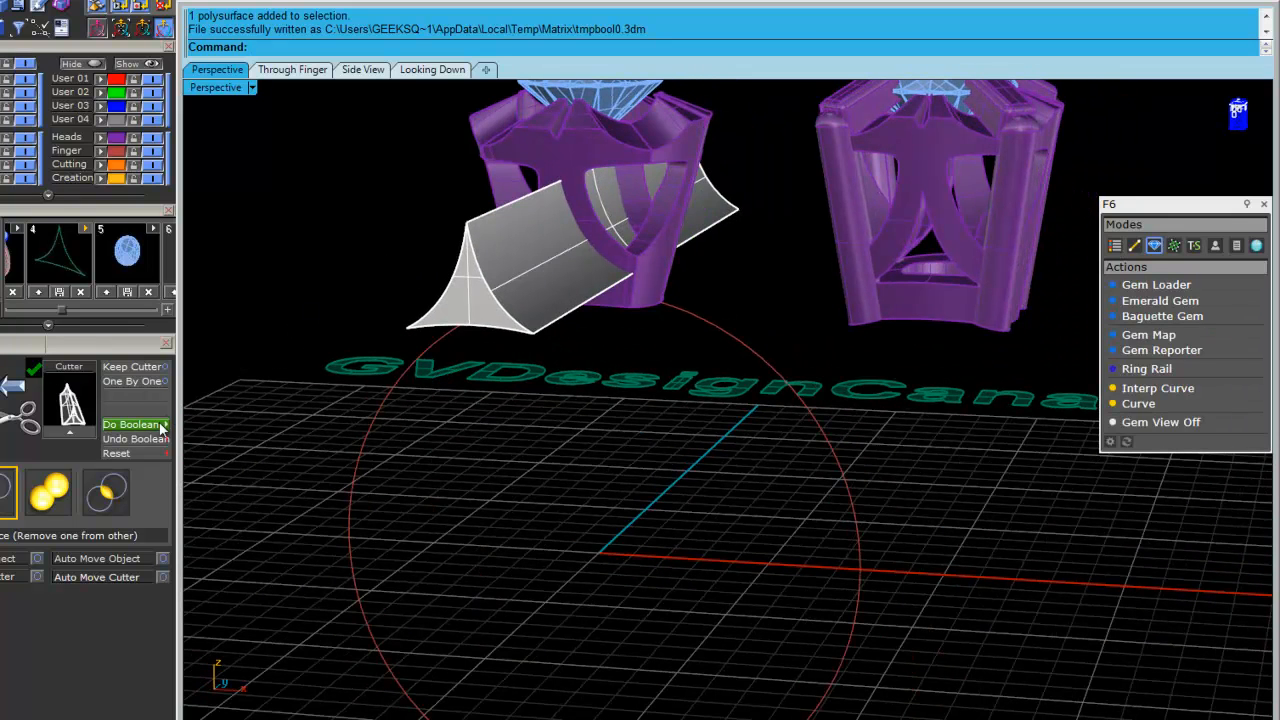
pyautogui.click(130, 424)
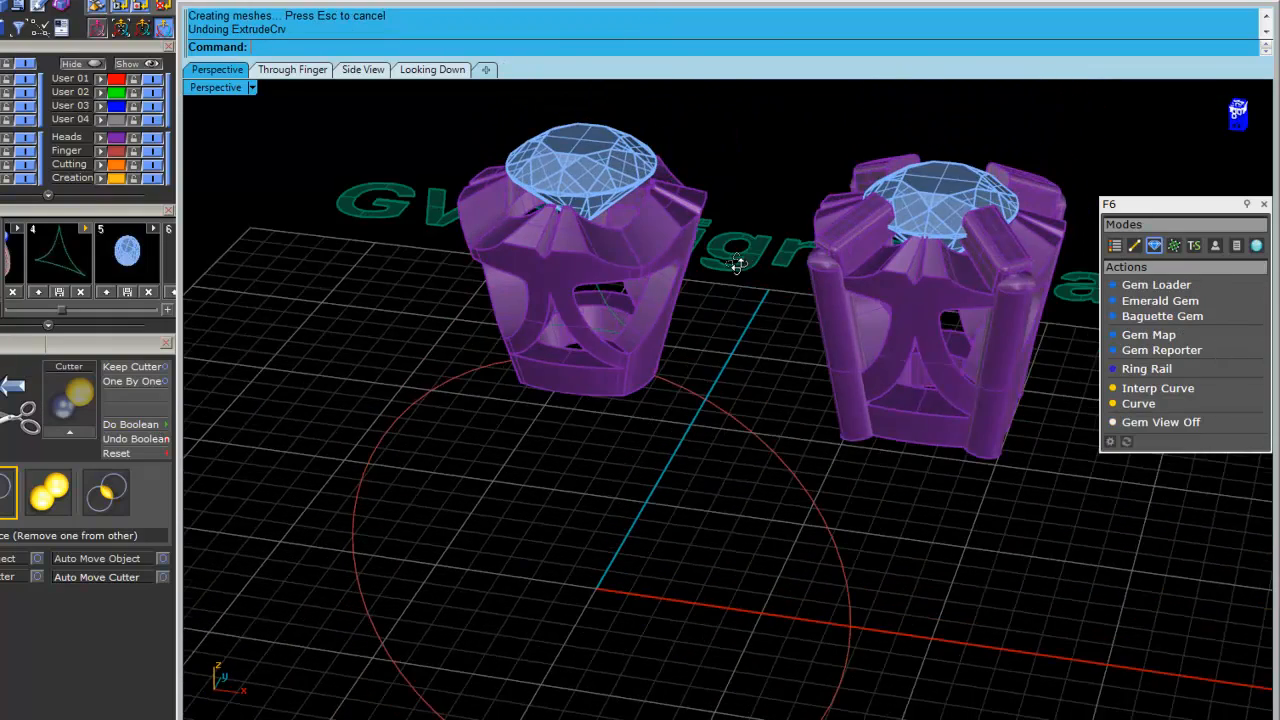
# Select the leftover polysurfaces around the first head's prongs and delete them
pyautogui.click(576, 180)
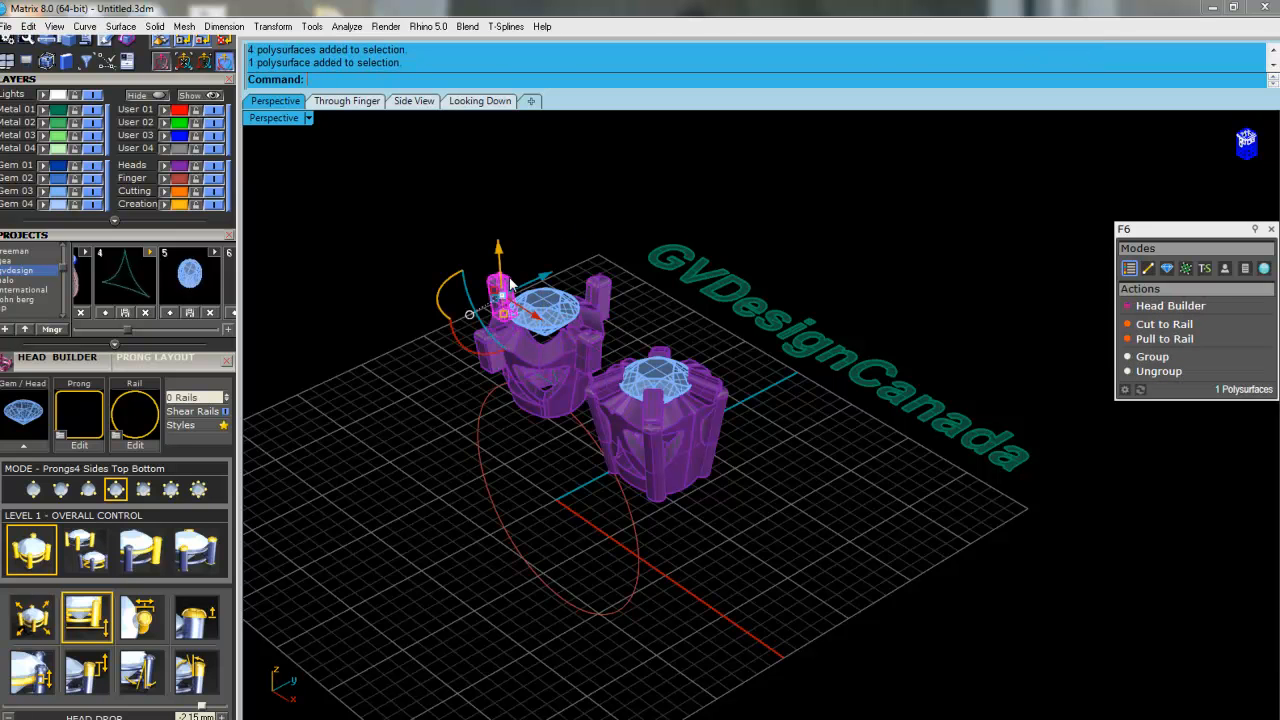
pyautogui.press('Delete')
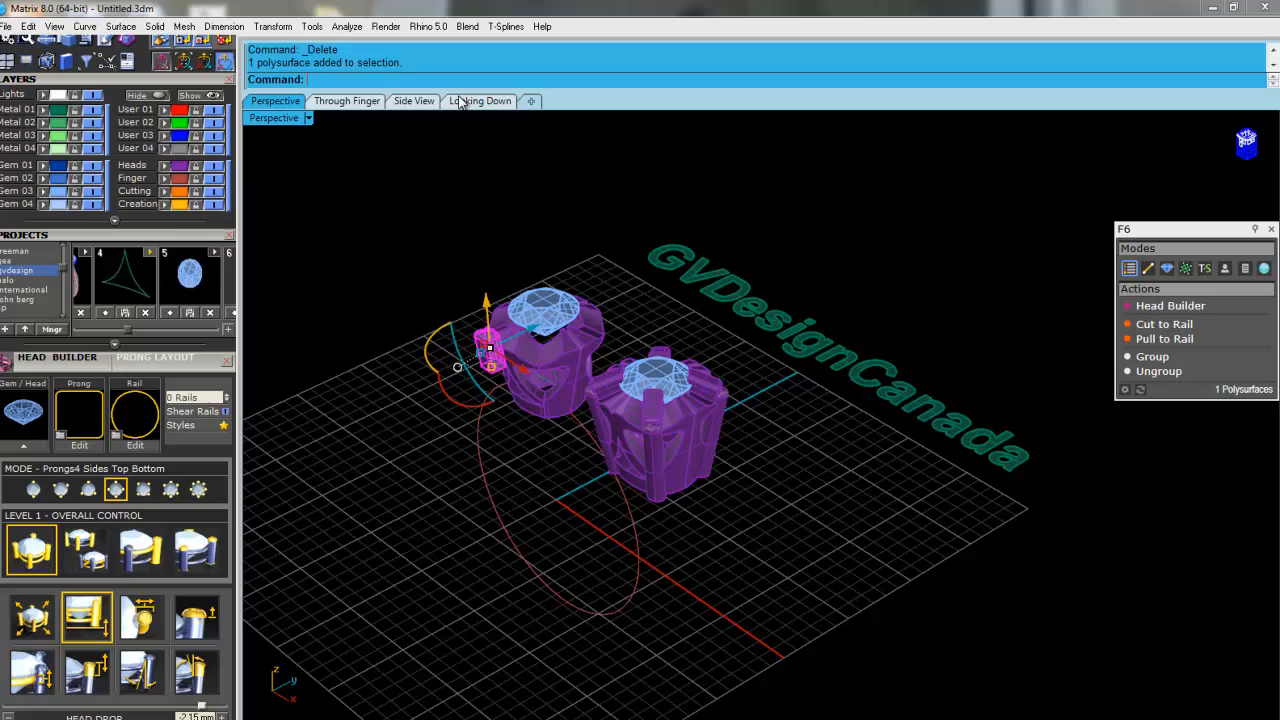
# In Side View, move and tilt the rounded claw with the gumball to rest against the stone
pyautogui.click(412, 100)
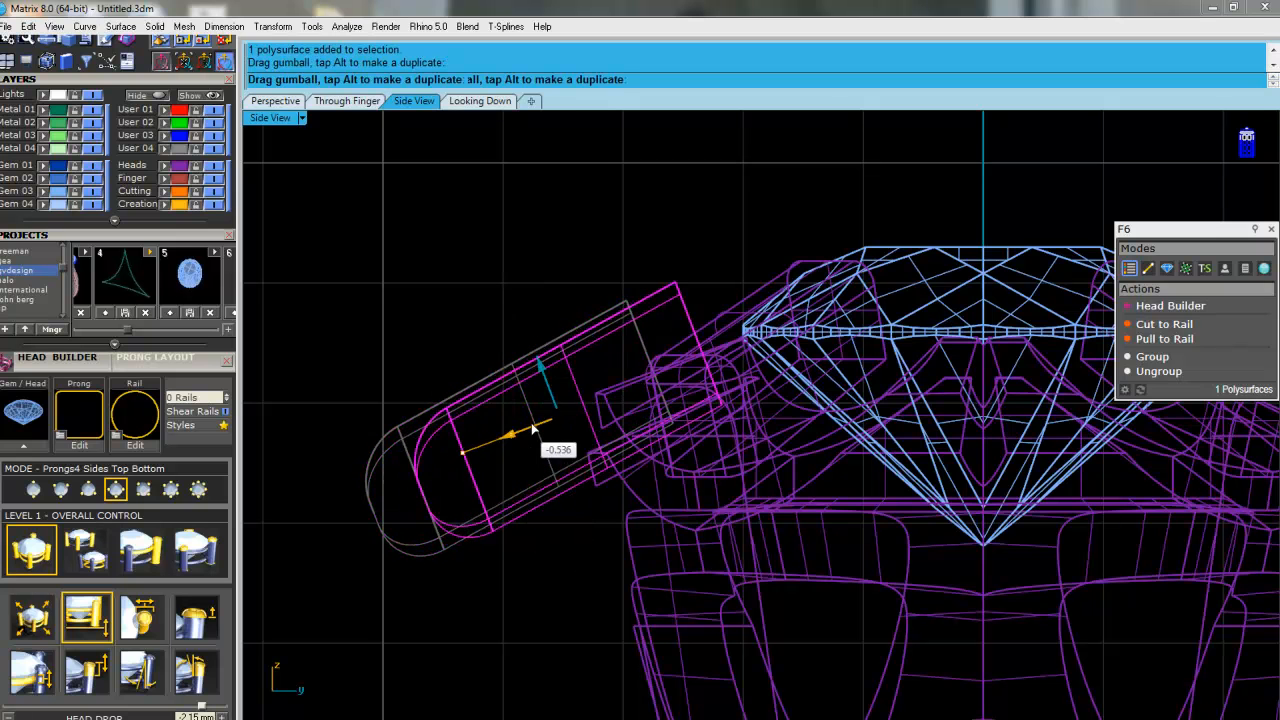
pyautogui.moveTo(510, 434); pyautogui.dragTo(584, 408)
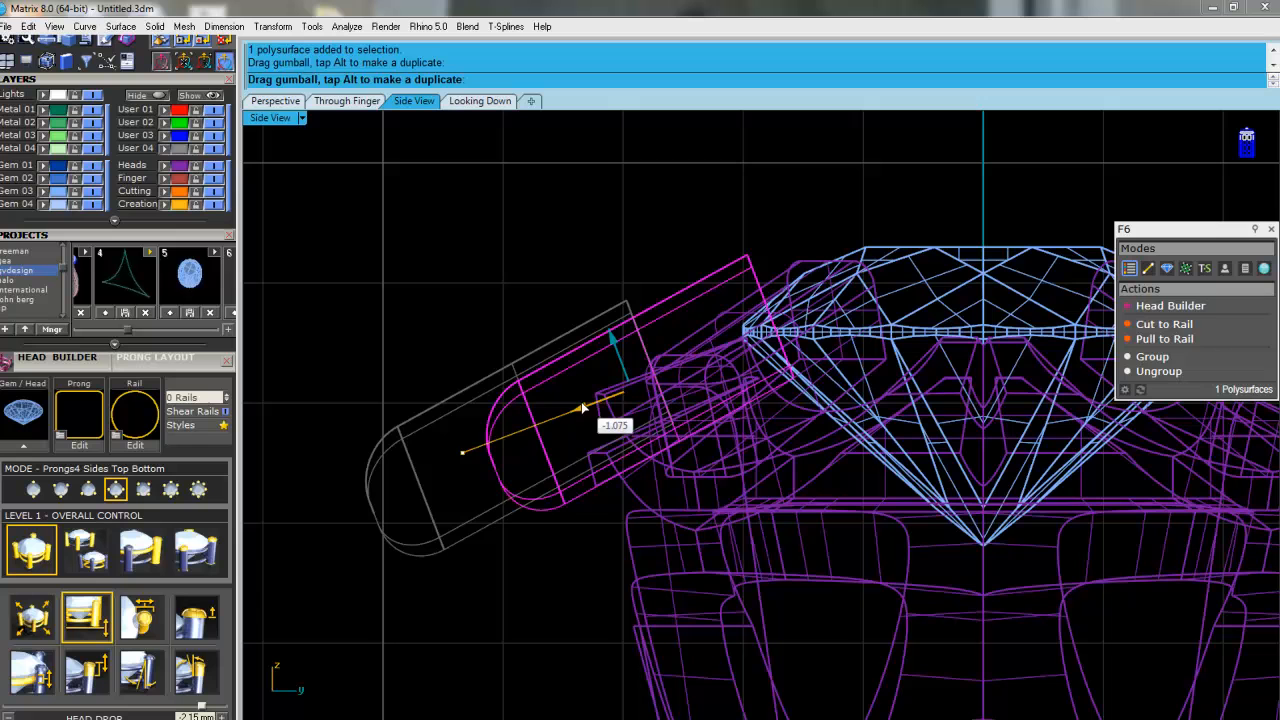
pyautogui.moveTo(584, 408); pyautogui.dragTo(670, 400)
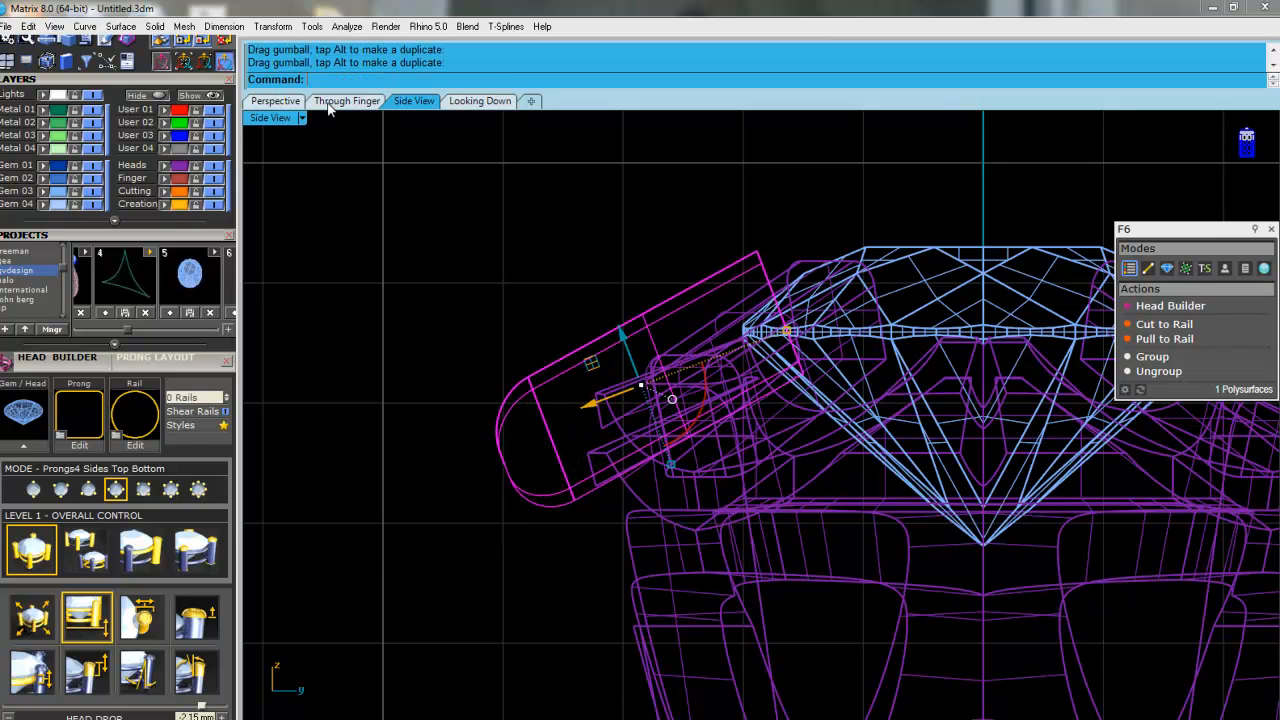
pyautogui.click(276, 100)
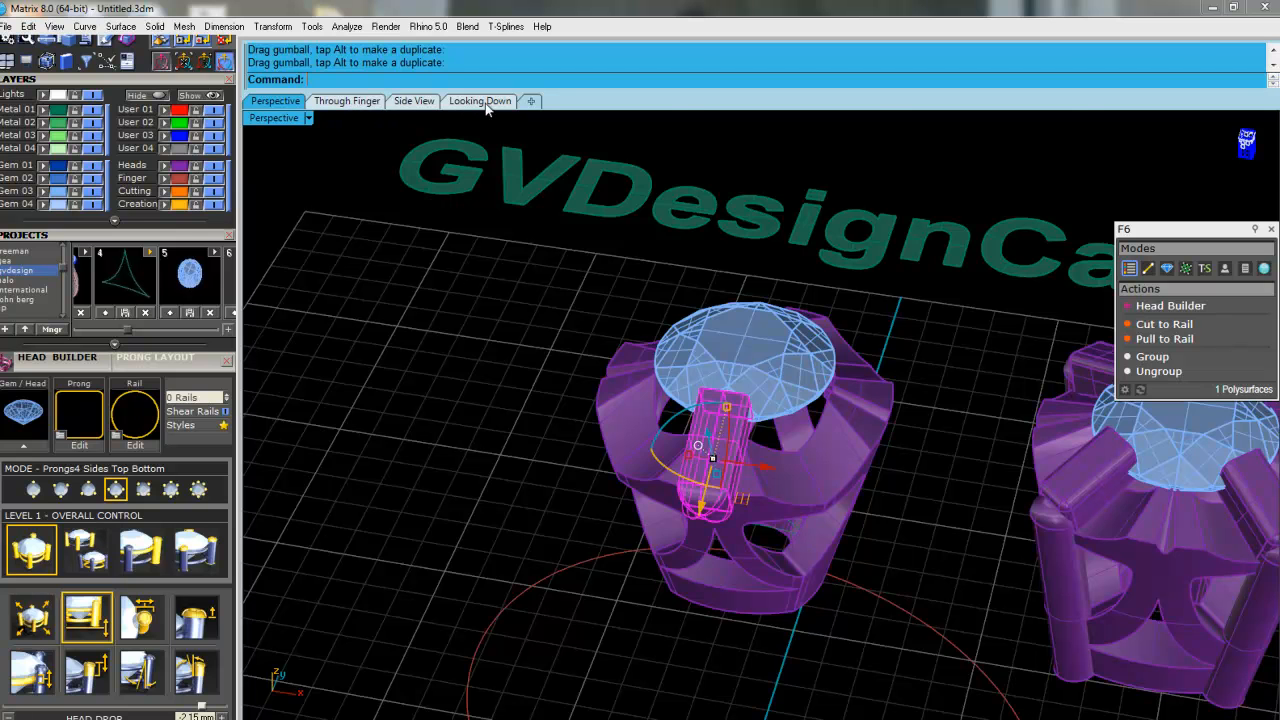
# Rotate the claw 45° about the head centre onto the diagonal and nudge it onto the stone
pyautogui.click(480, 100)
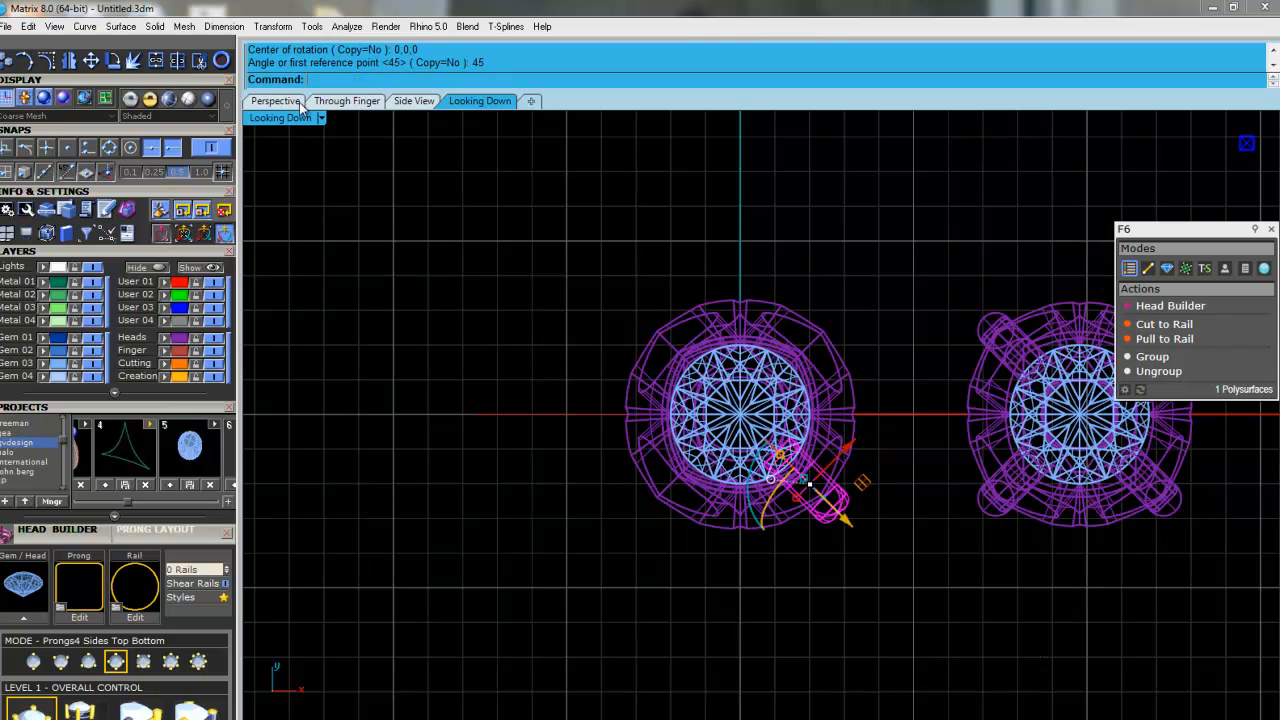
pyautogui.click(276, 100)
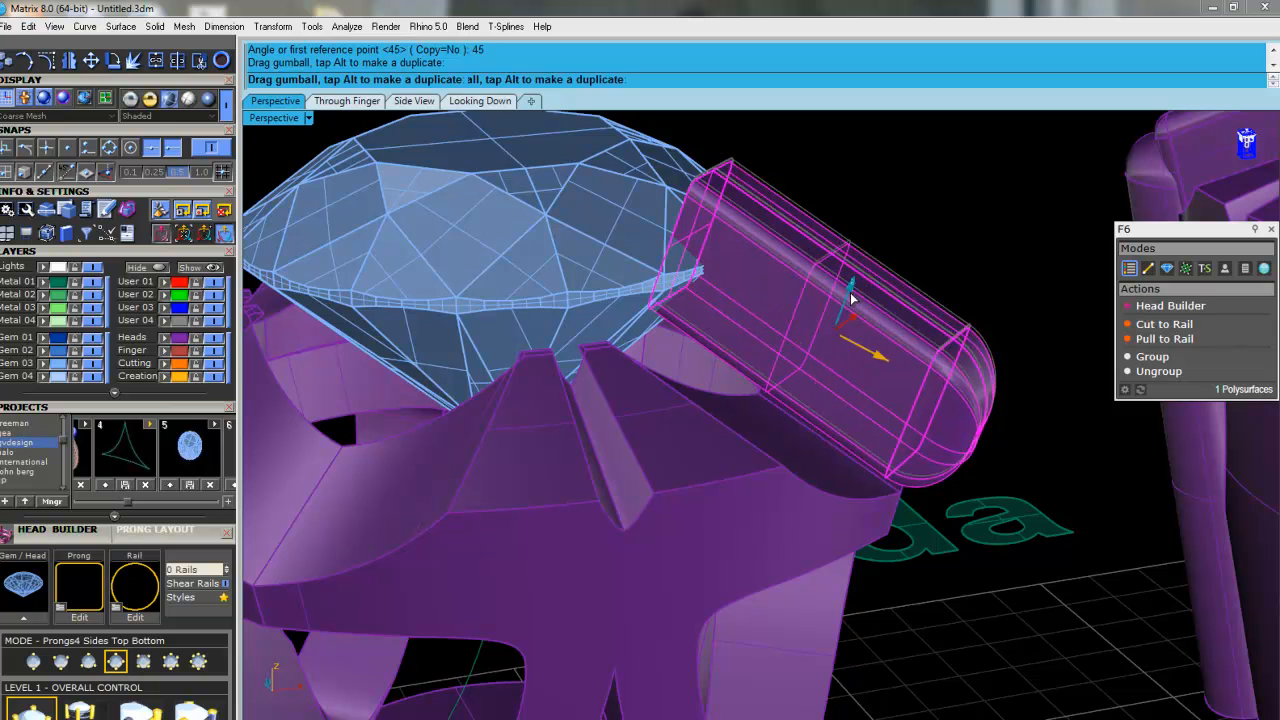
pyautogui.moveTo(850, 300); pyautogui.dragTo(824, 350)
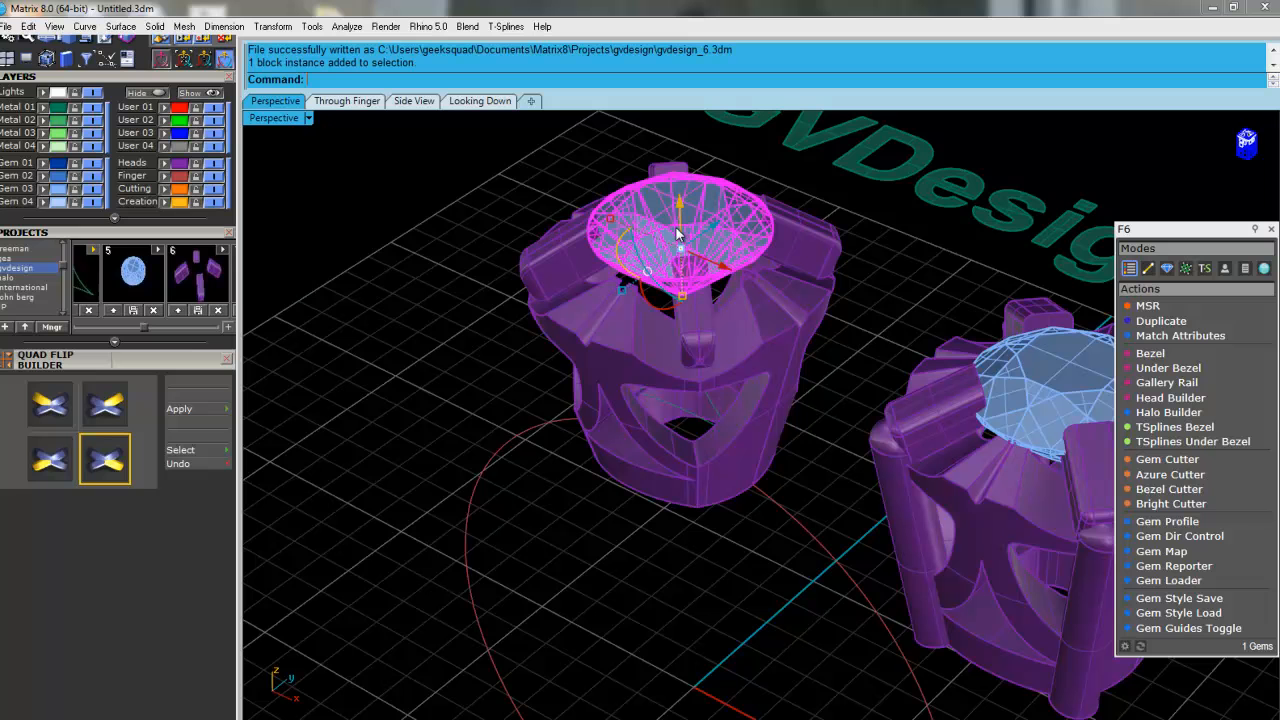
pyautogui.moveTo(1112, 288)
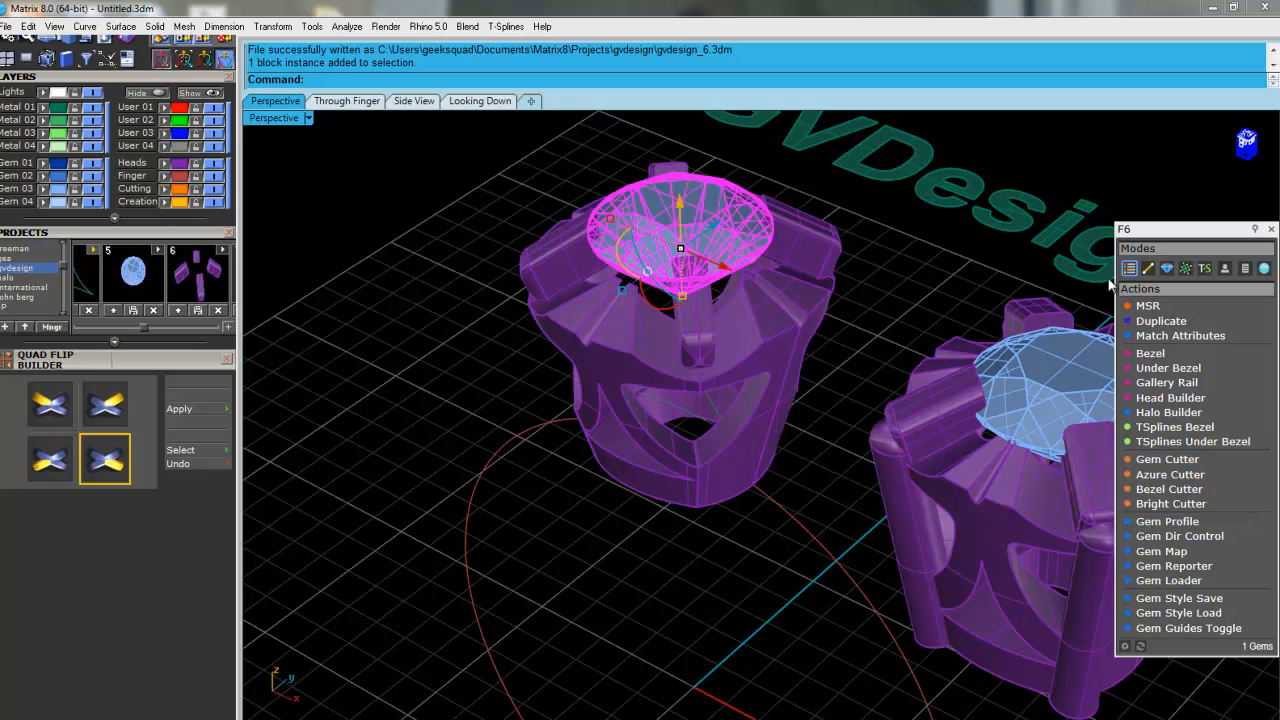
pyautogui.moveTo(1170, 396)
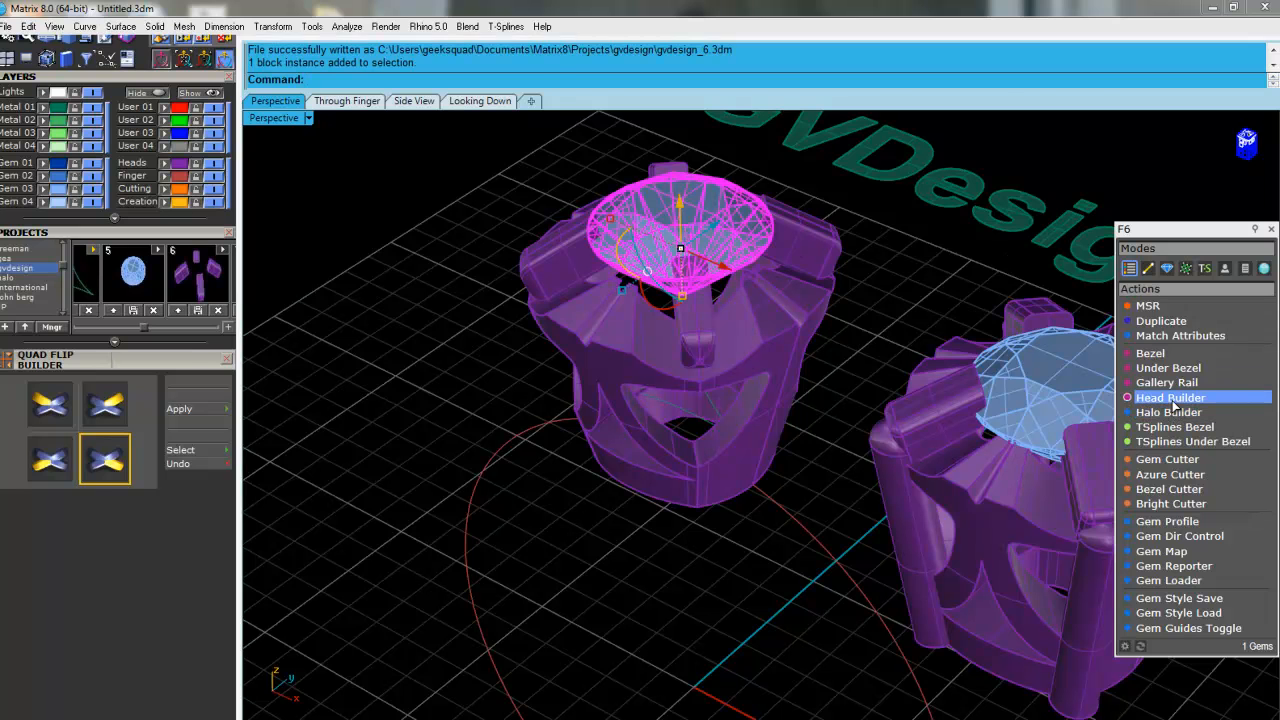
# Build a Prong4 Diagonals head, lowering the Head Drop and lengthening the prongs below the stone
pyautogui.click(1170, 396)
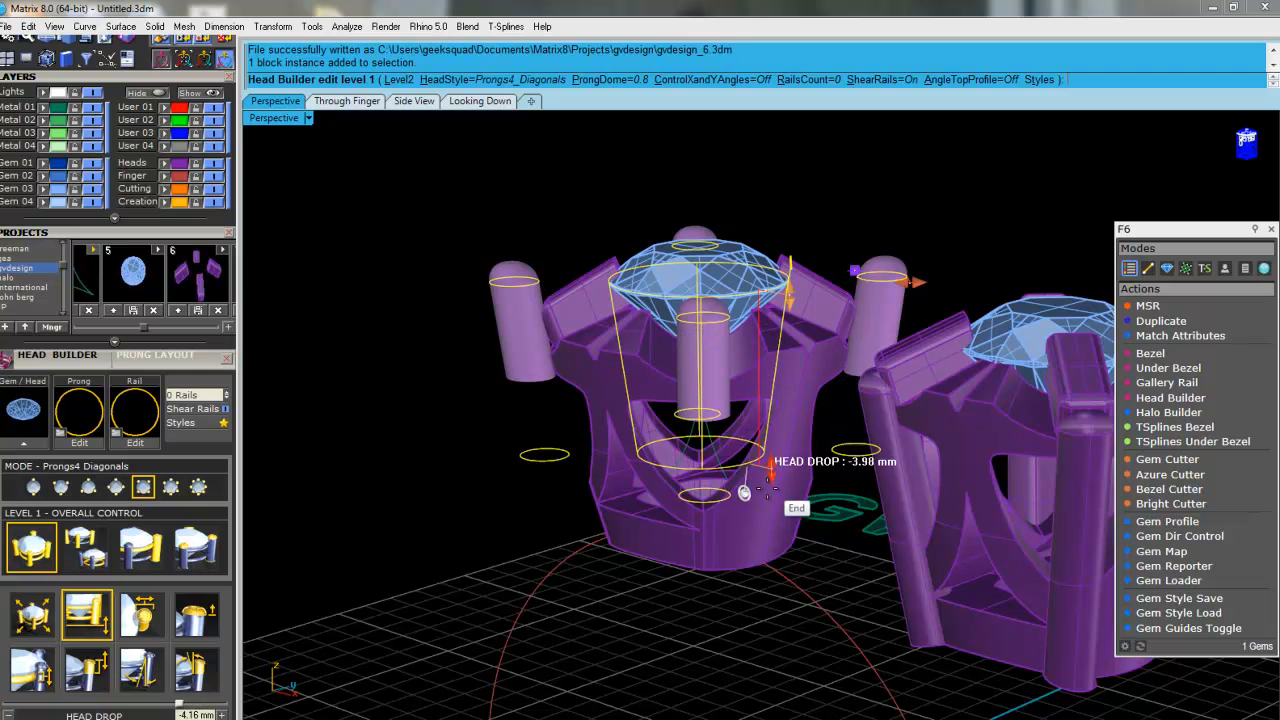
pyautogui.moveTo(744, 494); pyautogui.dragTo(736, 578)
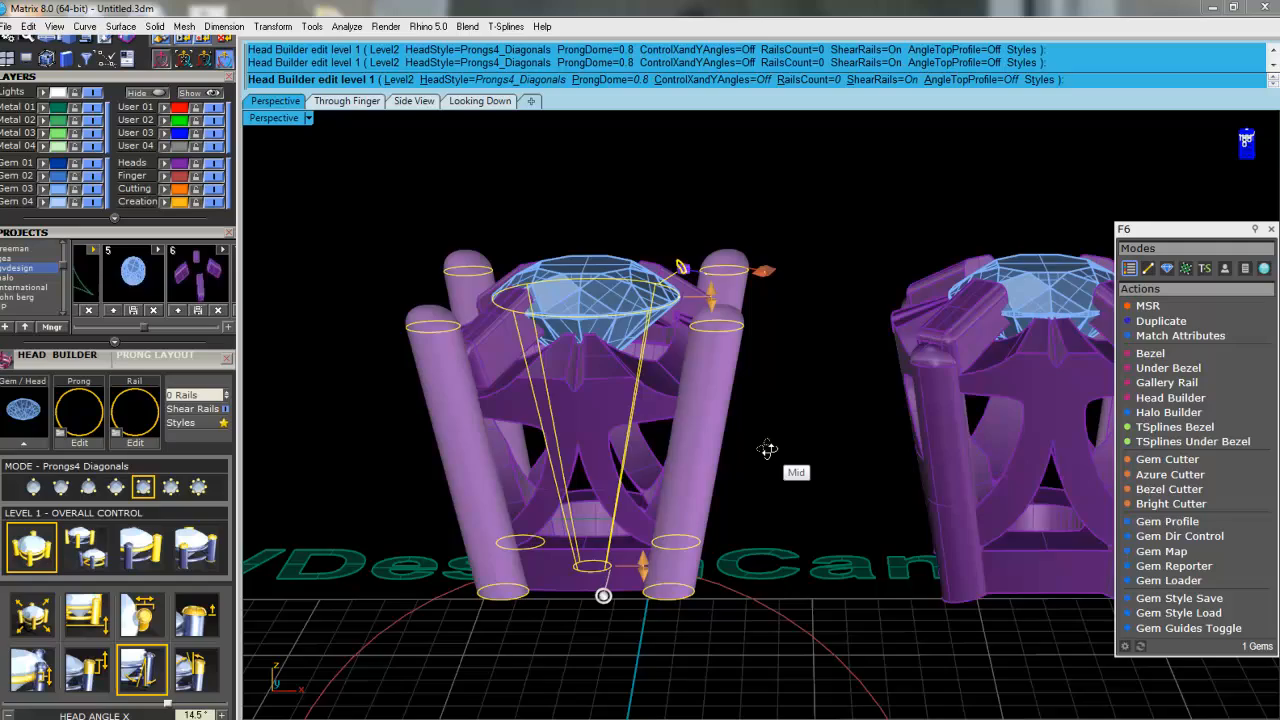
pyautogui.moveTo(764, 448); pyautogui.dragTo(680, 496)
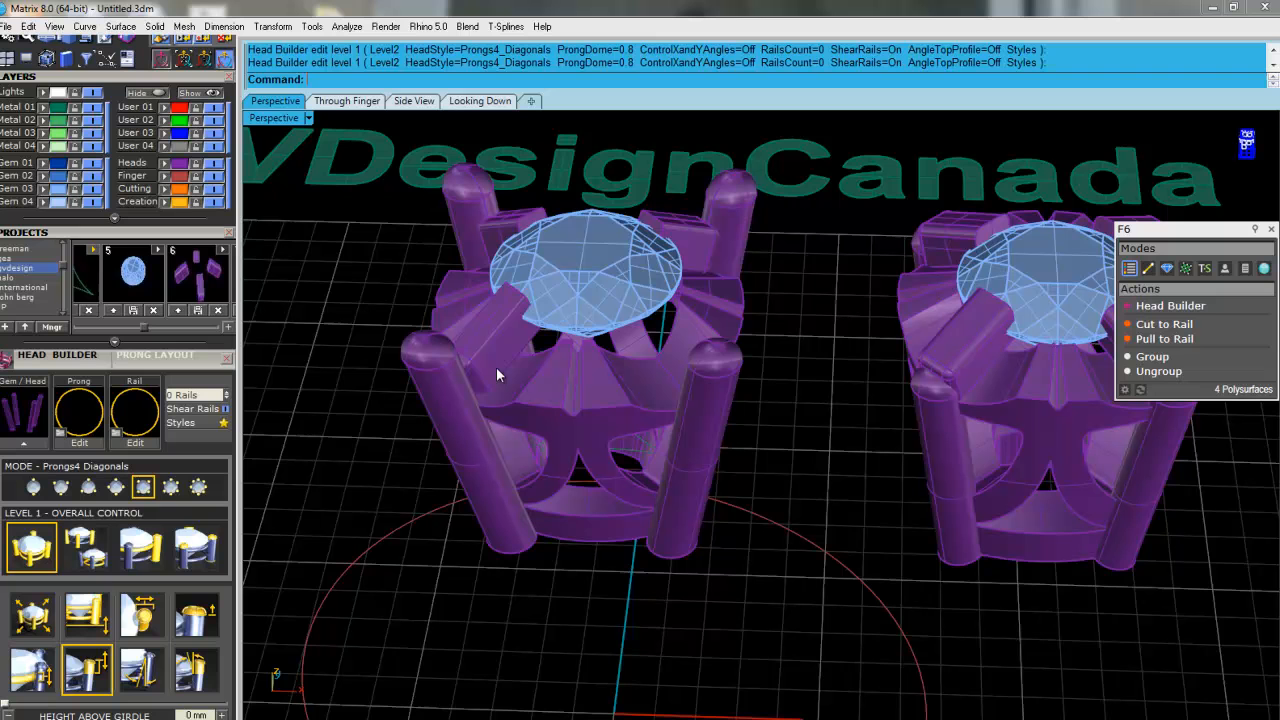
# Select the four diagonal prongs and shift them lower with the gumball in the front view
pyautogui.click(490, 350)
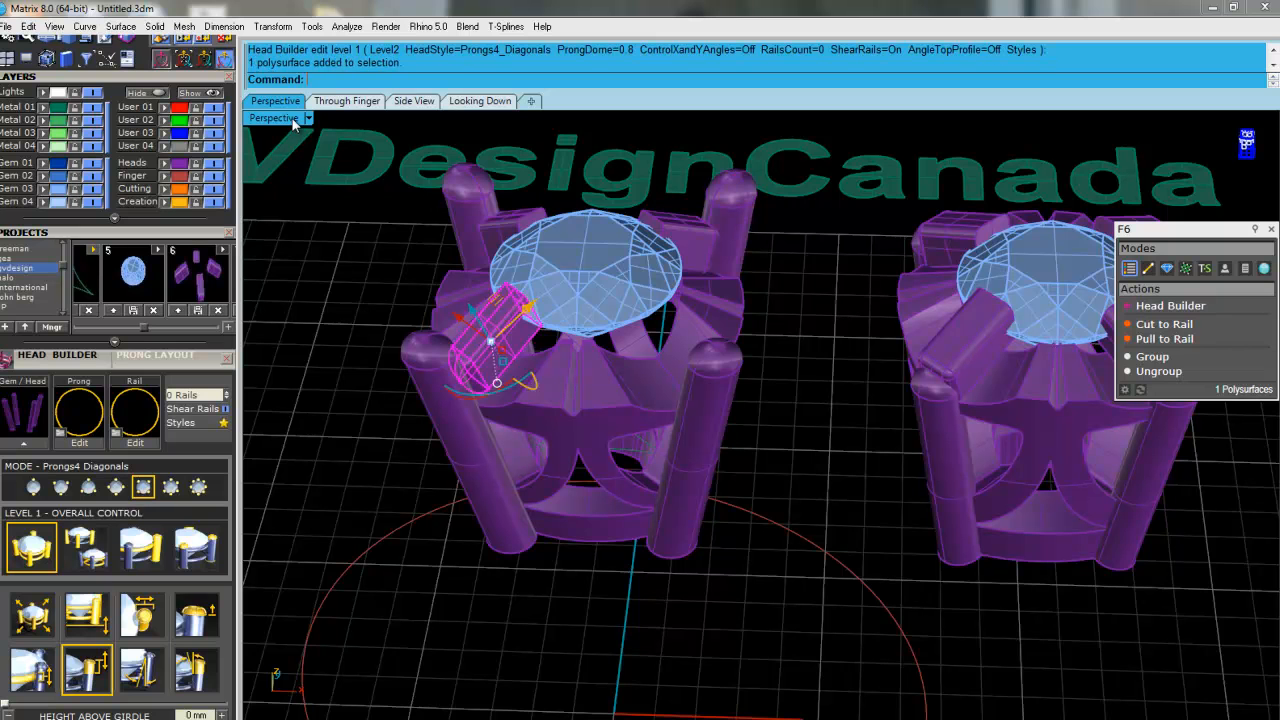
pyautogui.moveTo(464, 110)
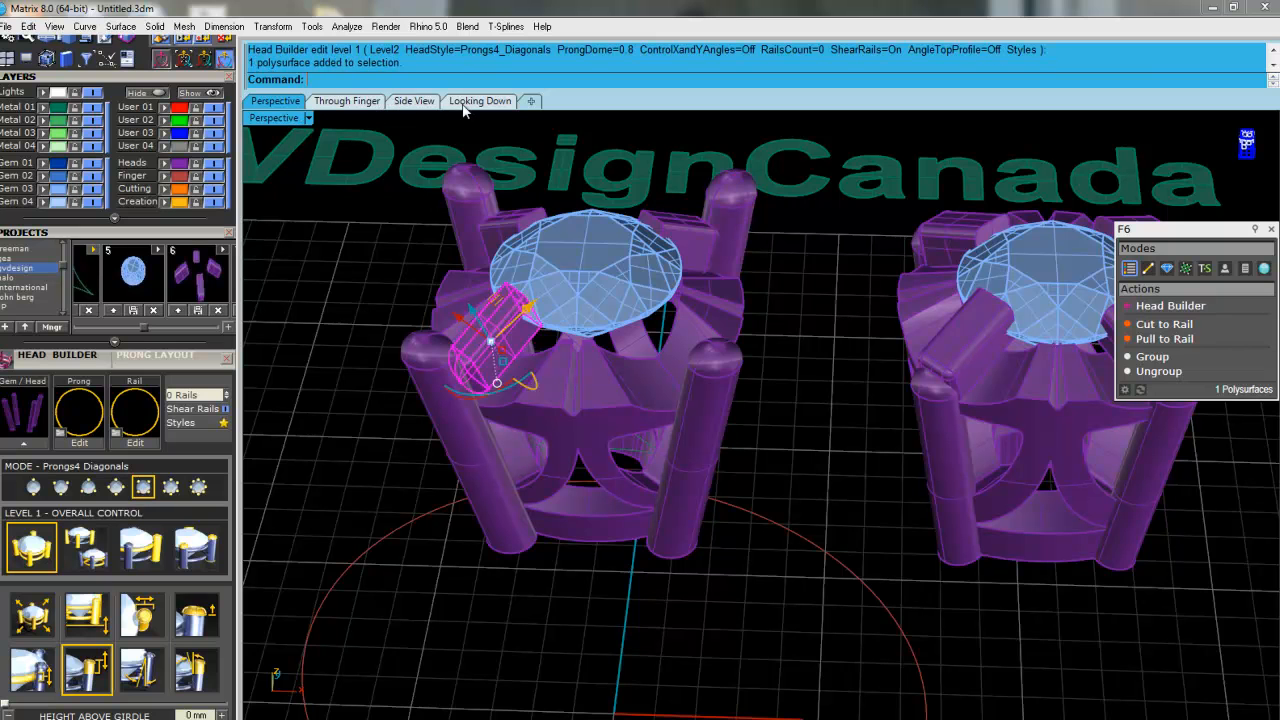
pyautogui.click(480, 100)
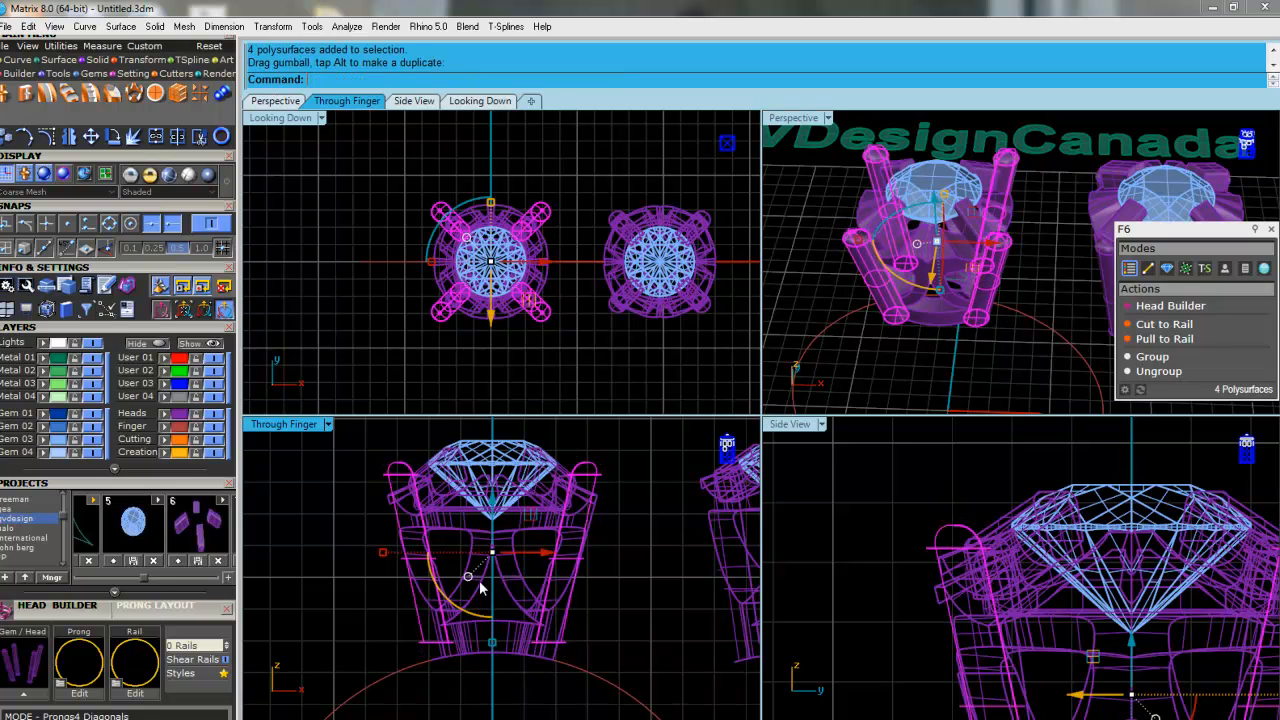
pyautogui.moveTo(492, 552); pyautogui.dragTo(492, 536)
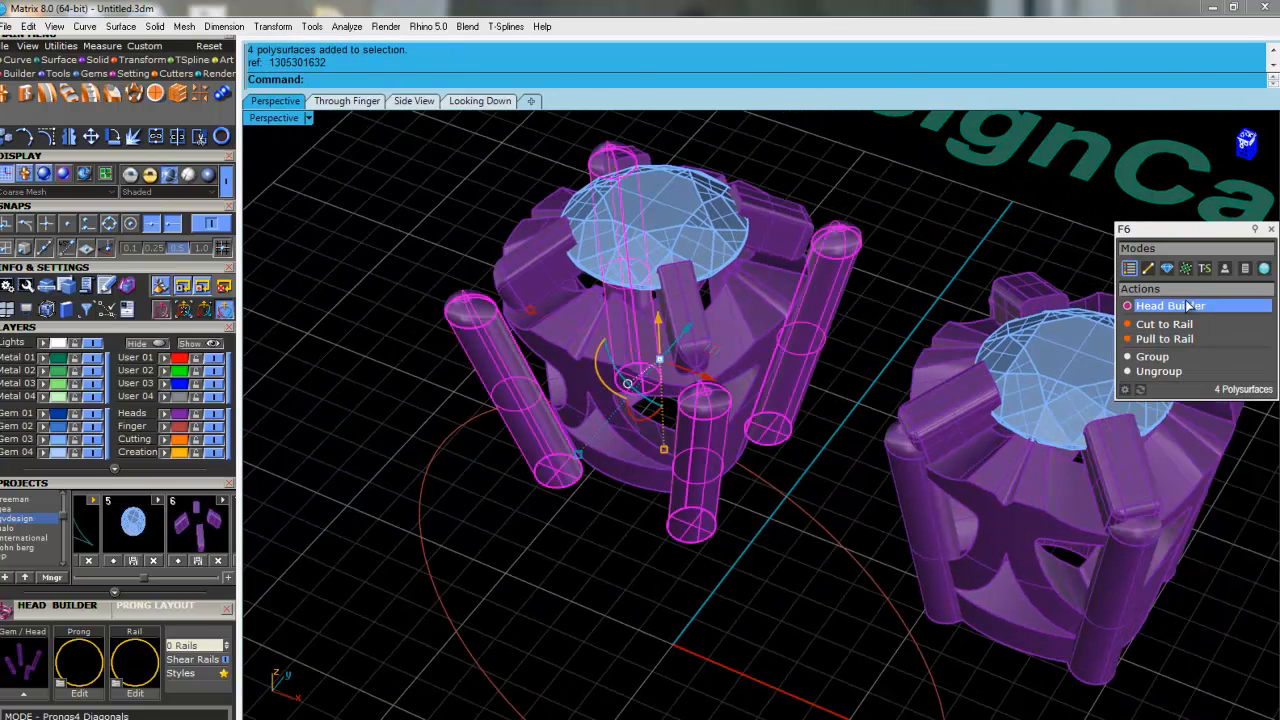
# Select the four diagonal prongs and tilt them outward from the head with the gumball
pyautogui.click(1170, 304)
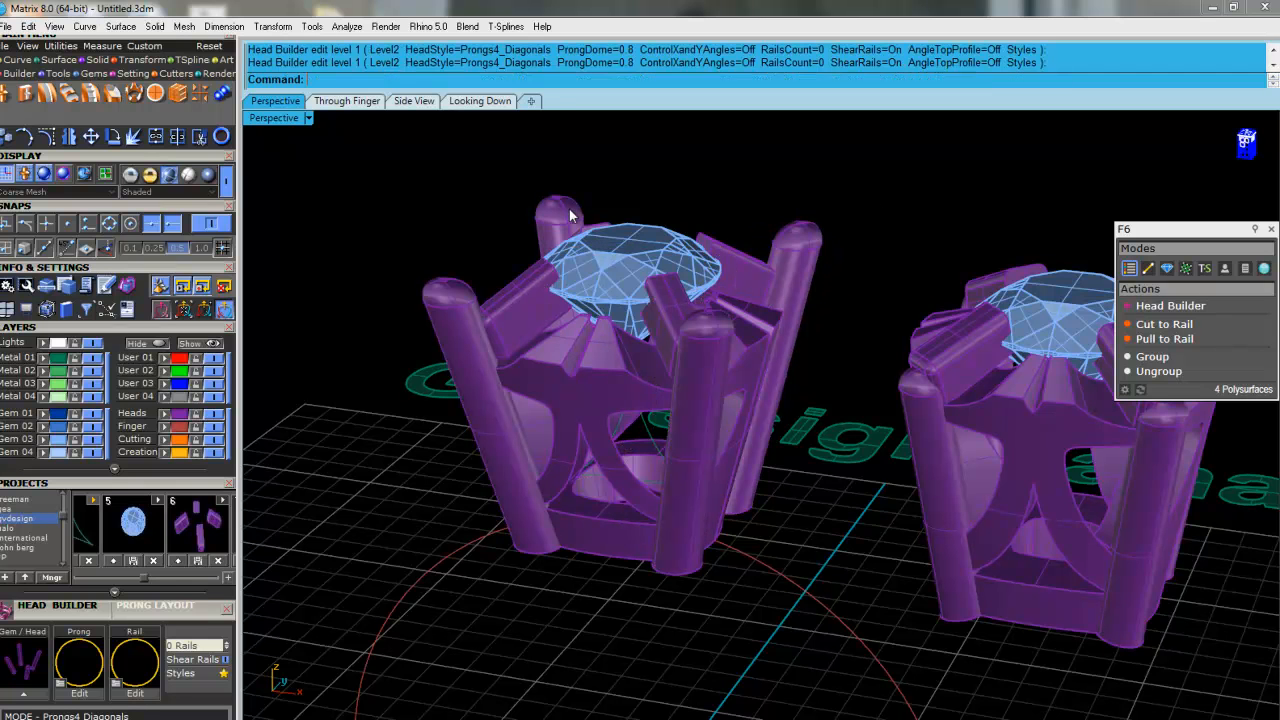
pyautogui.click(564, 210)
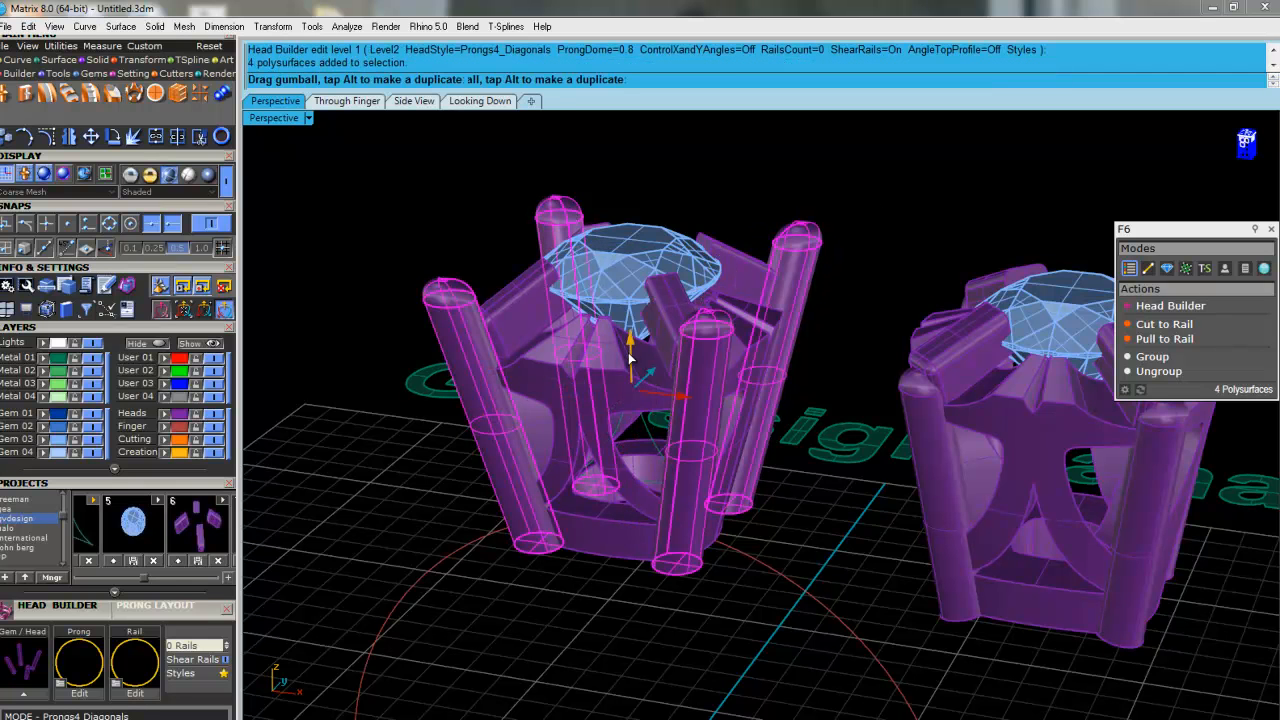
pyautogui.moveTo(630, 340); pyautogui.dragTo(630, 400)
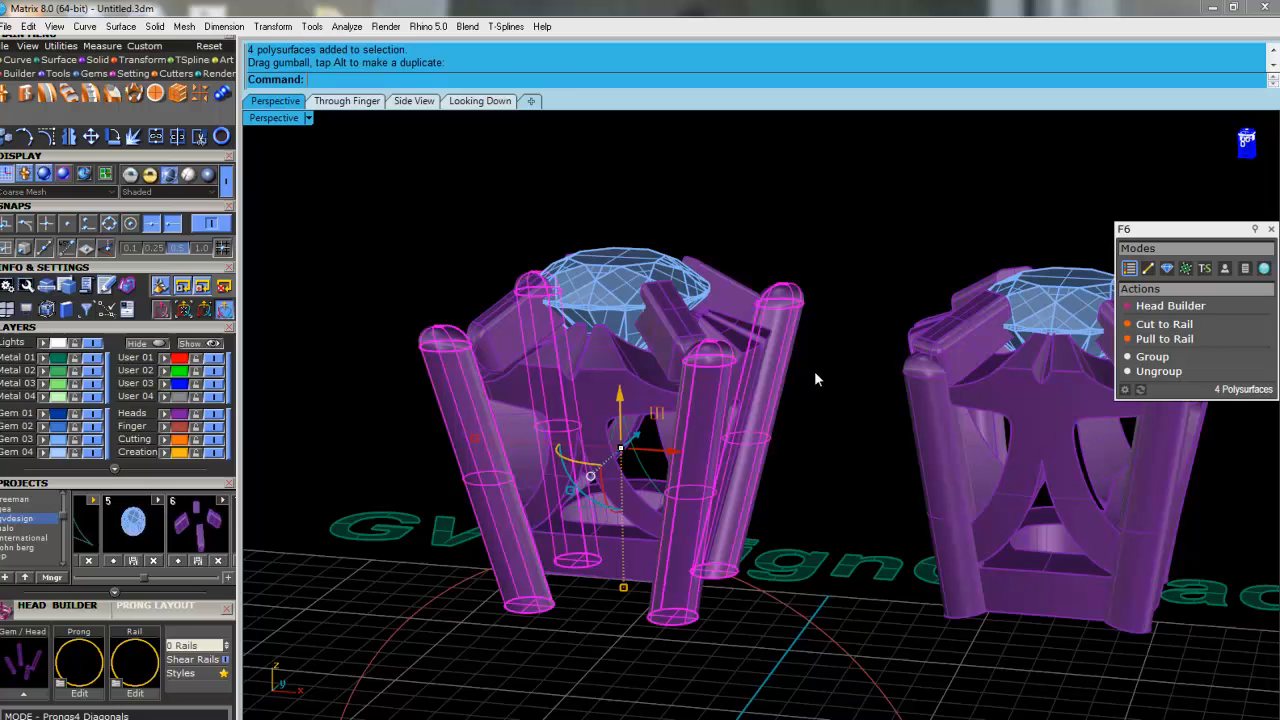
pyautogui.moveTo(632, 390)
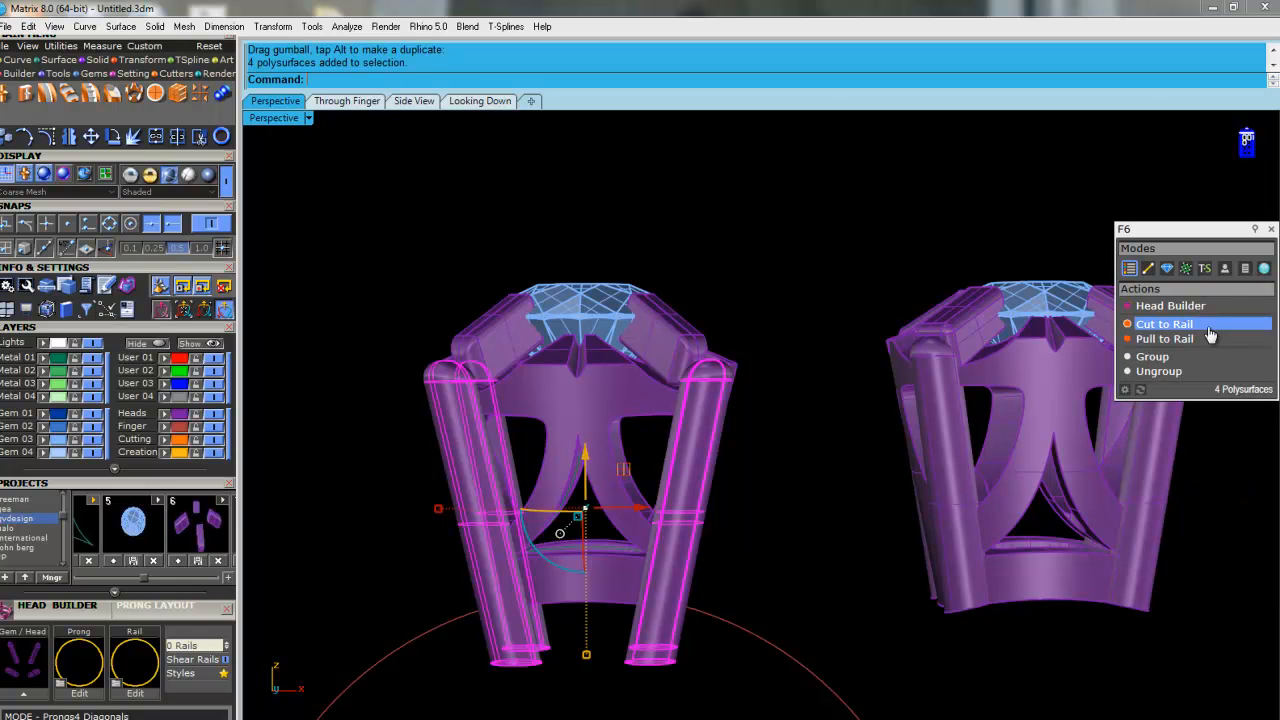
# Apply Cut to Rail to the selected prongs so their bottoms follow the curved ring rail
pyautogui.click(1164, 324)
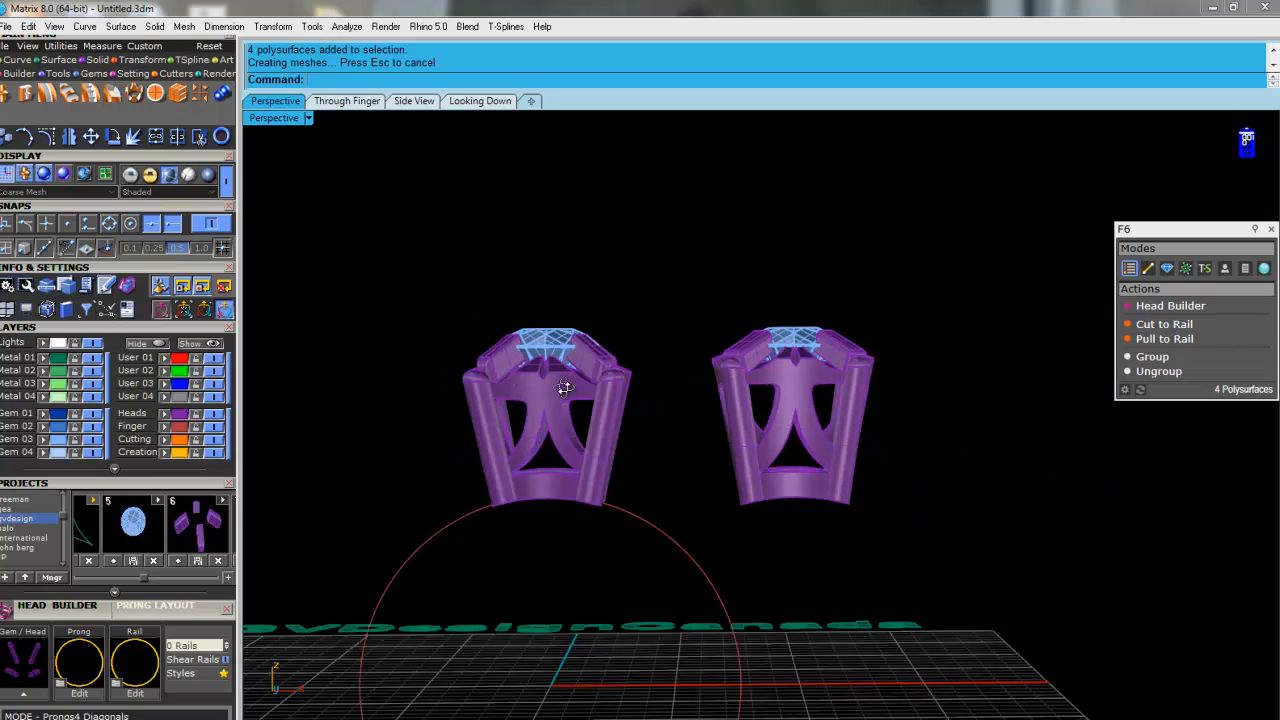
pyautogui.moveTo(560, 390); pyautogui.dragTo(544, 490)
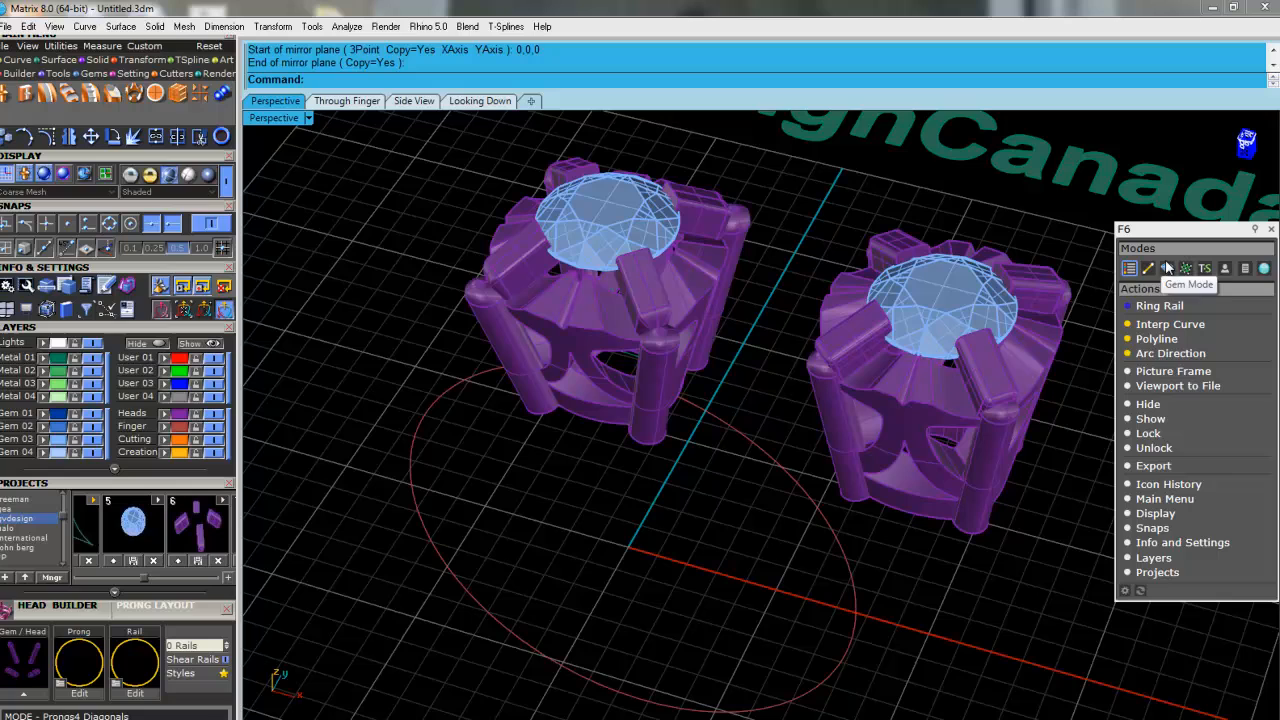
pyautogui.moveTo(750, 504)
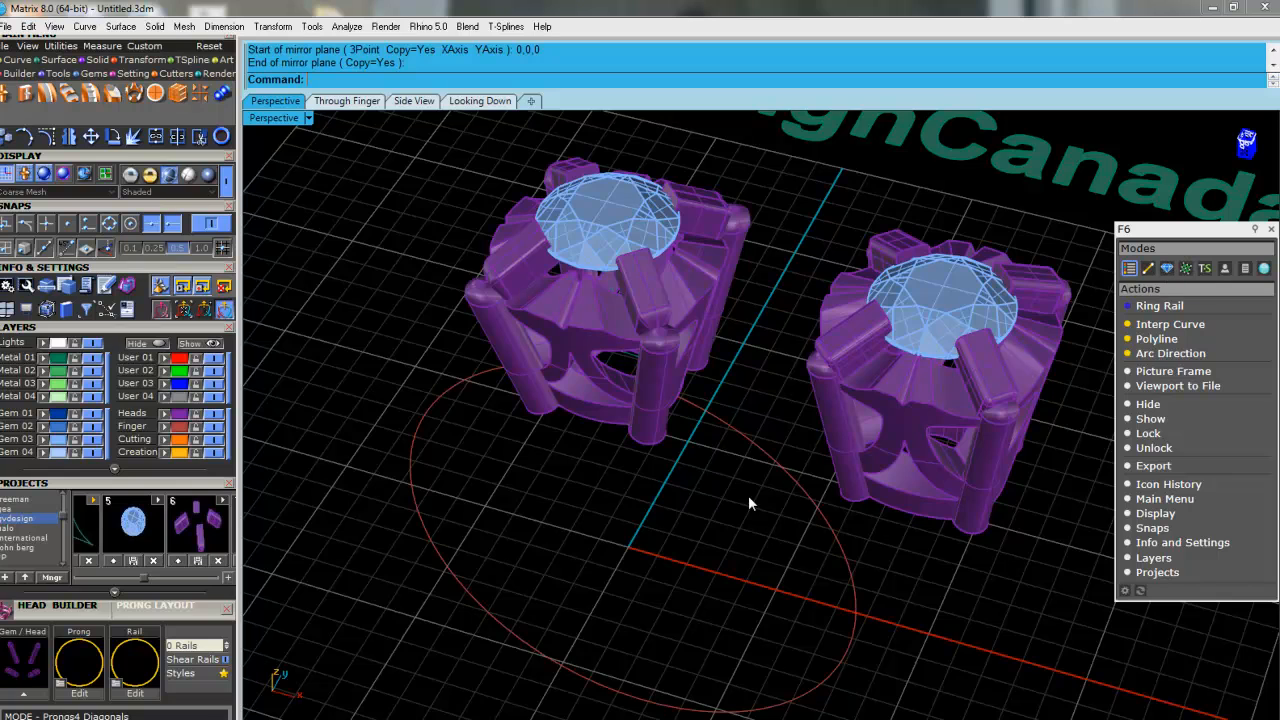